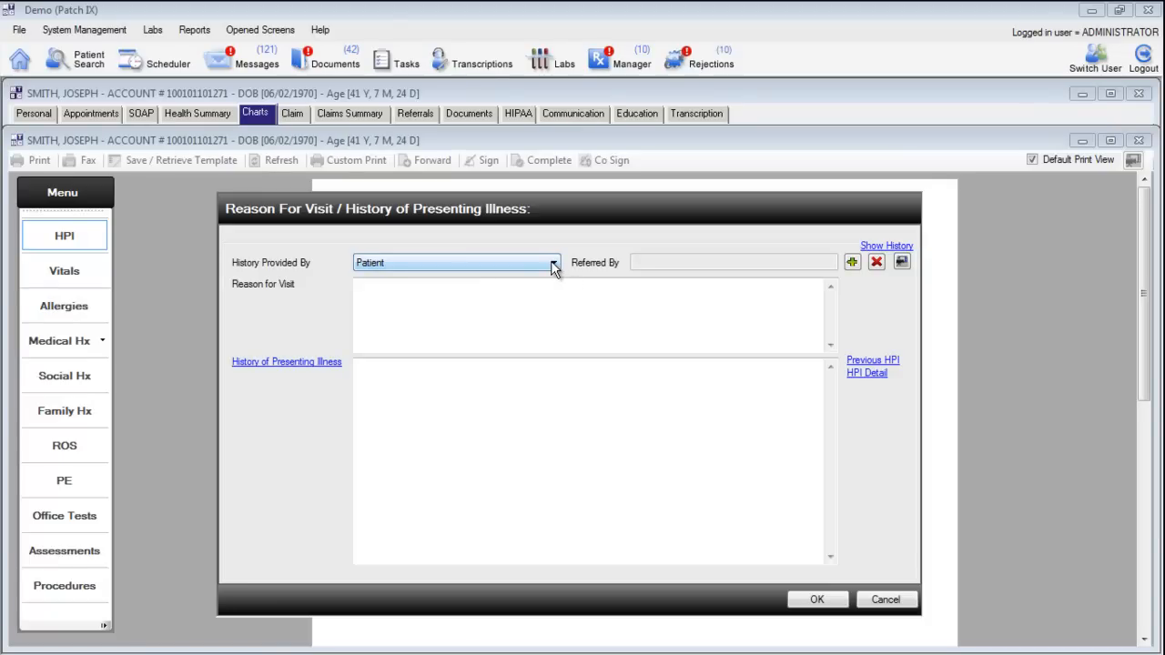
Keep the patient as the history source and bring up the Previous Assessments list of earlier HPIs
left_click(554, 262)
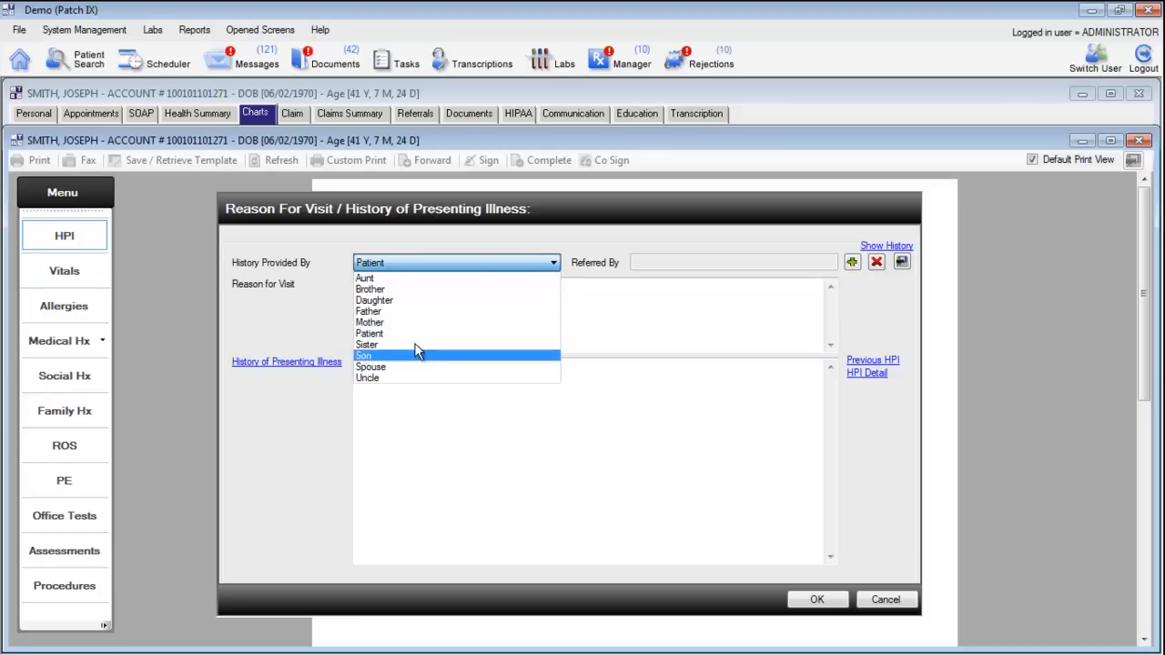
mouse_move(393, 335)
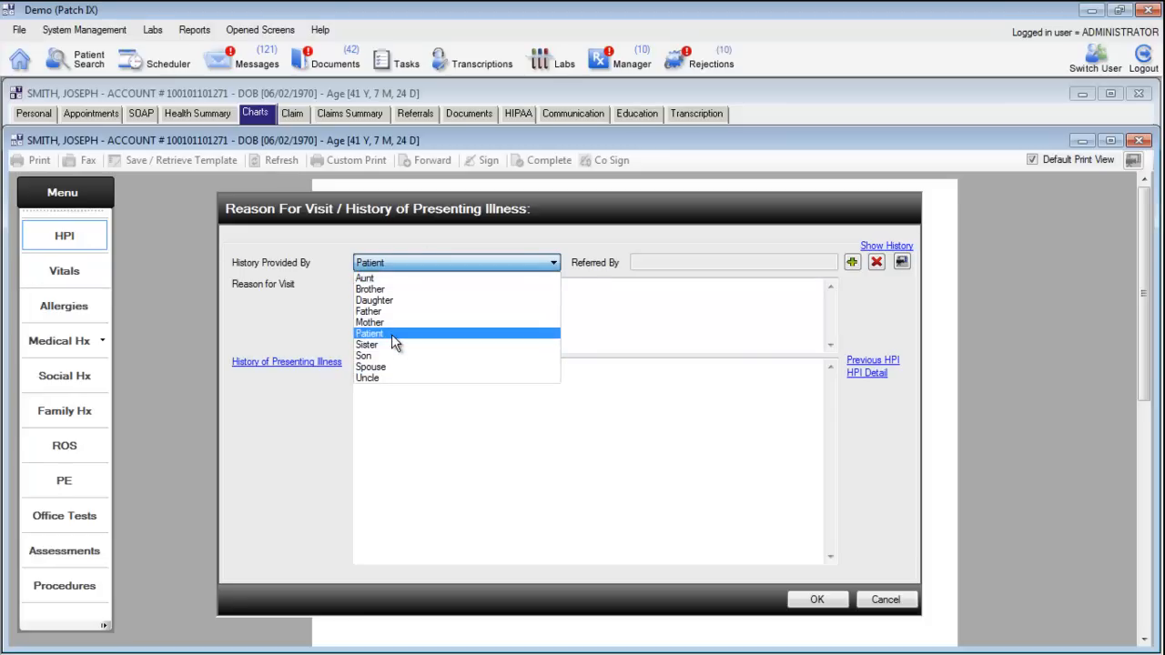
left_click(370, 333)
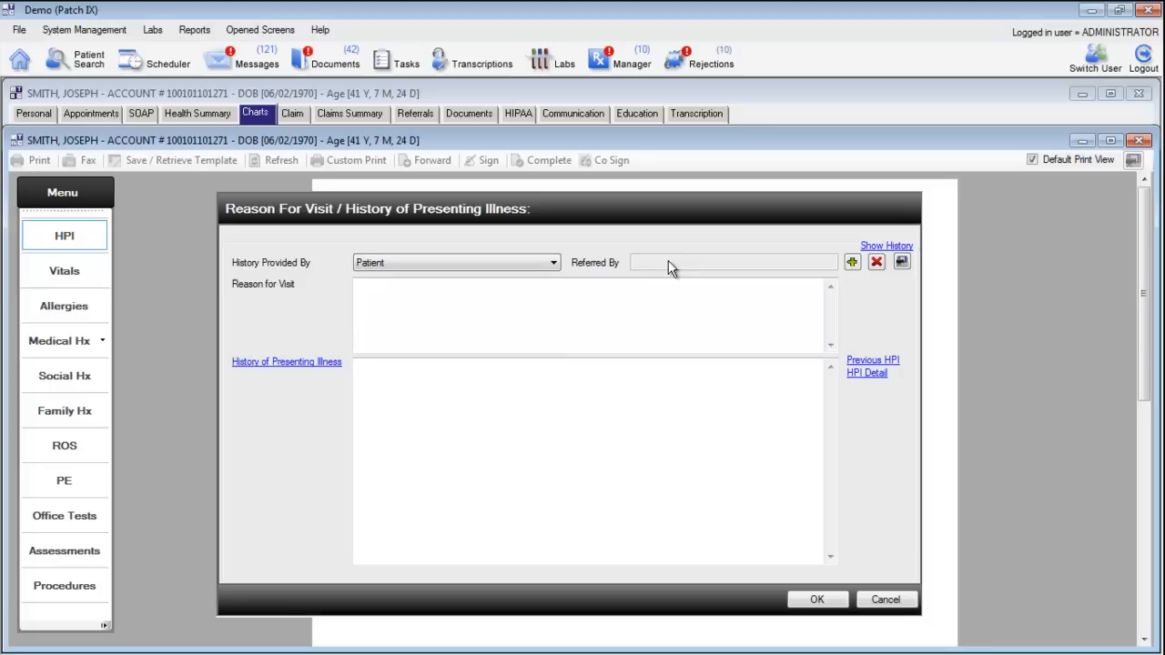
mouse_move(672, 273)
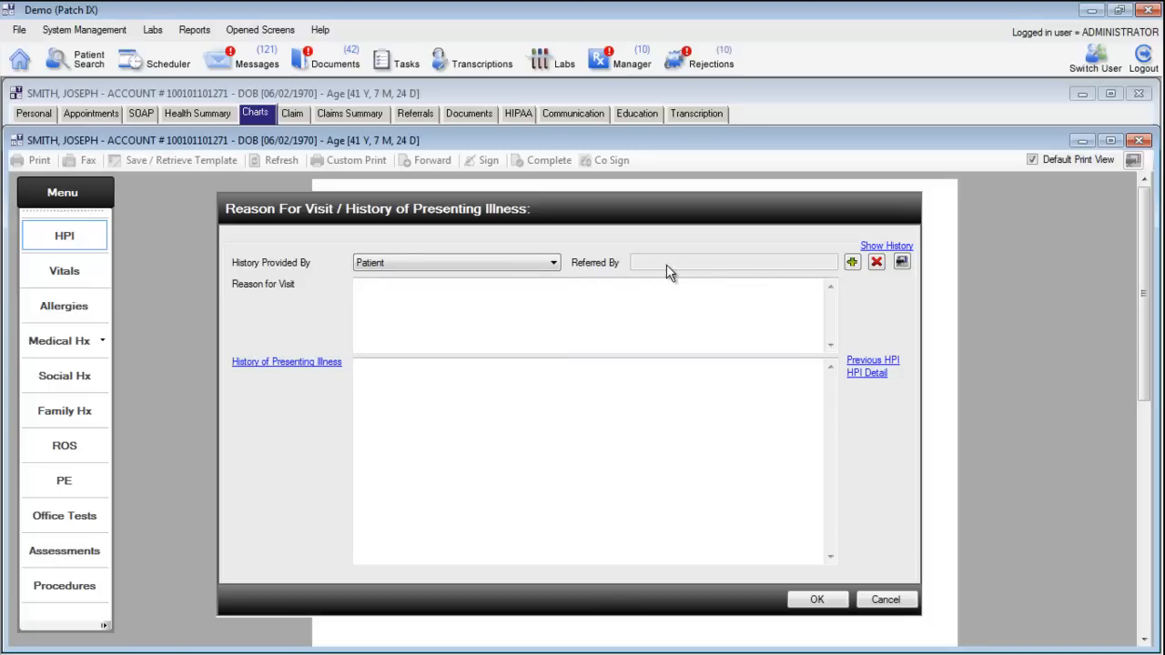
mouse_move(646, 273)
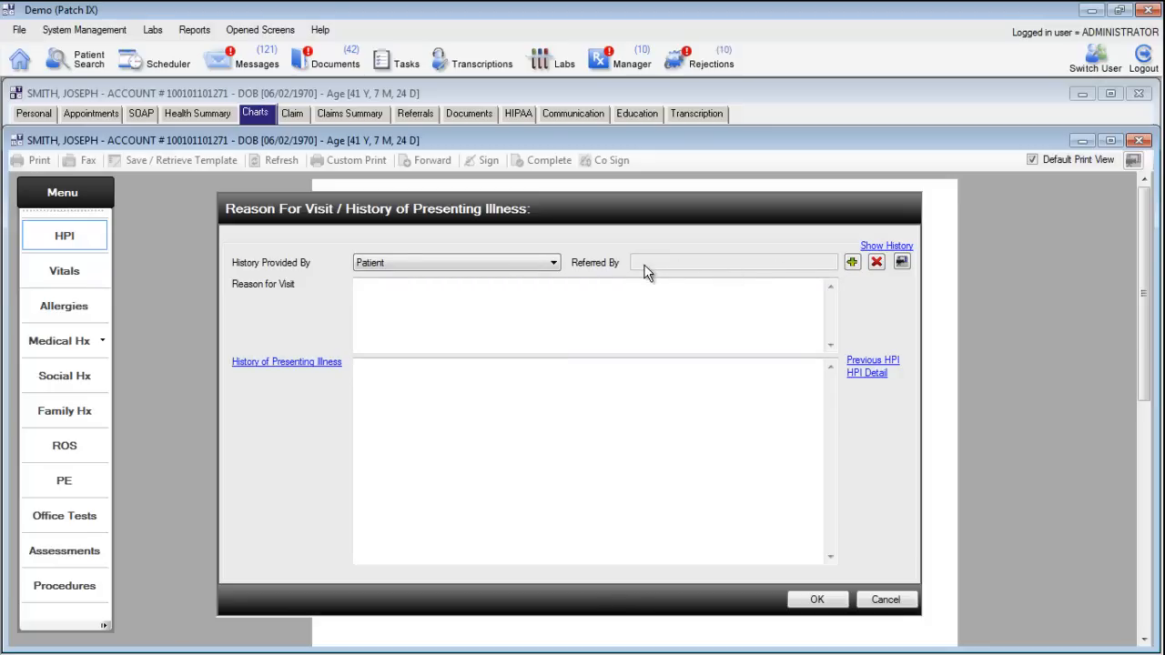
mouse_move(673, 269)
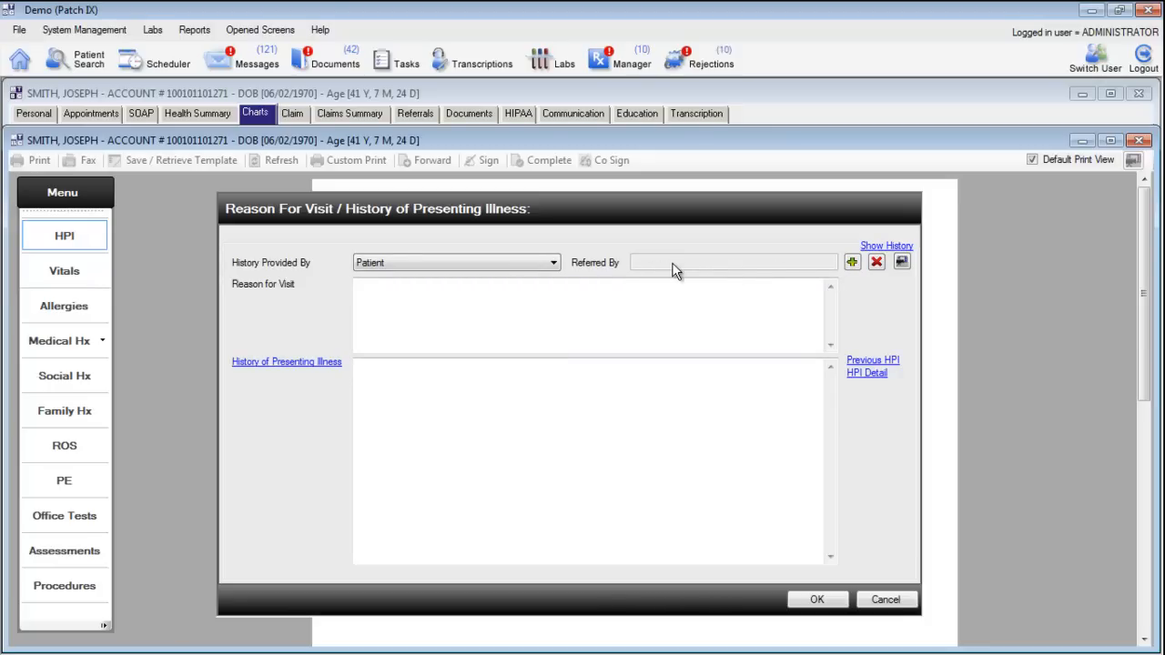
mouse_move(708, 271)
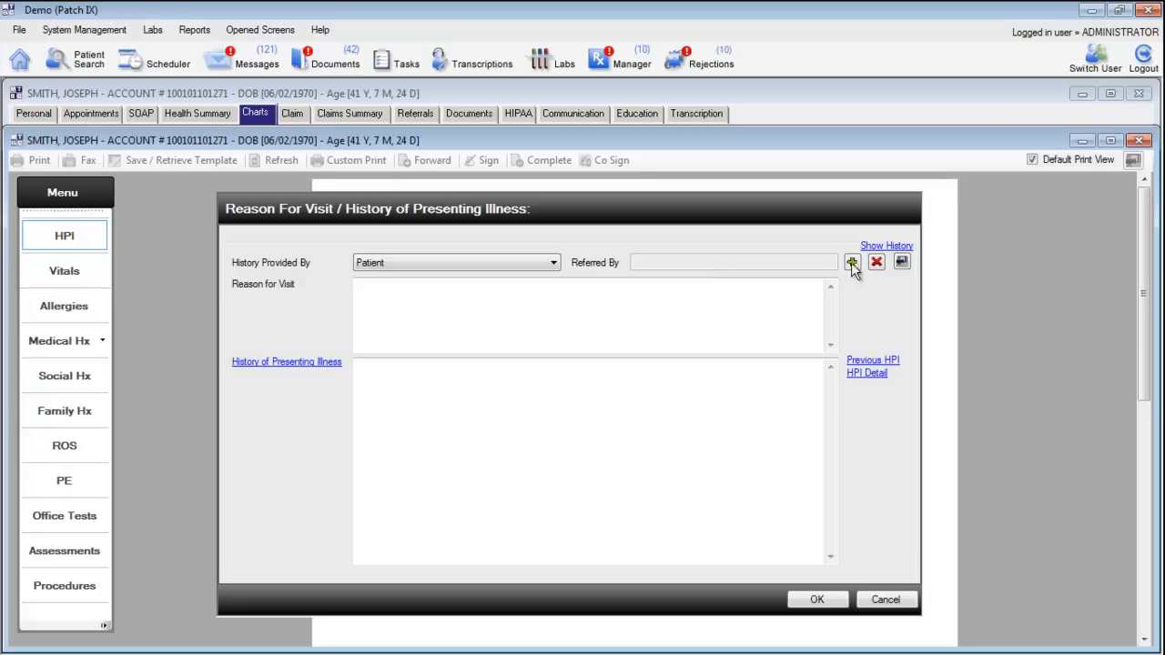
mouse_move(852, 262)
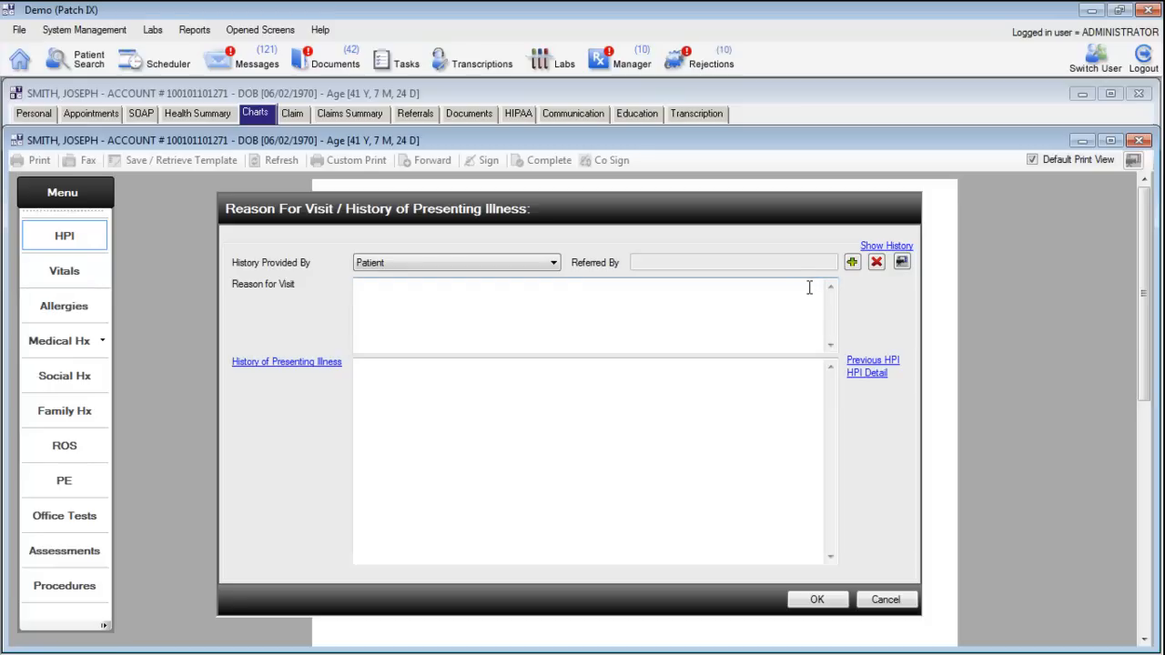
mouse_move(391, 299)
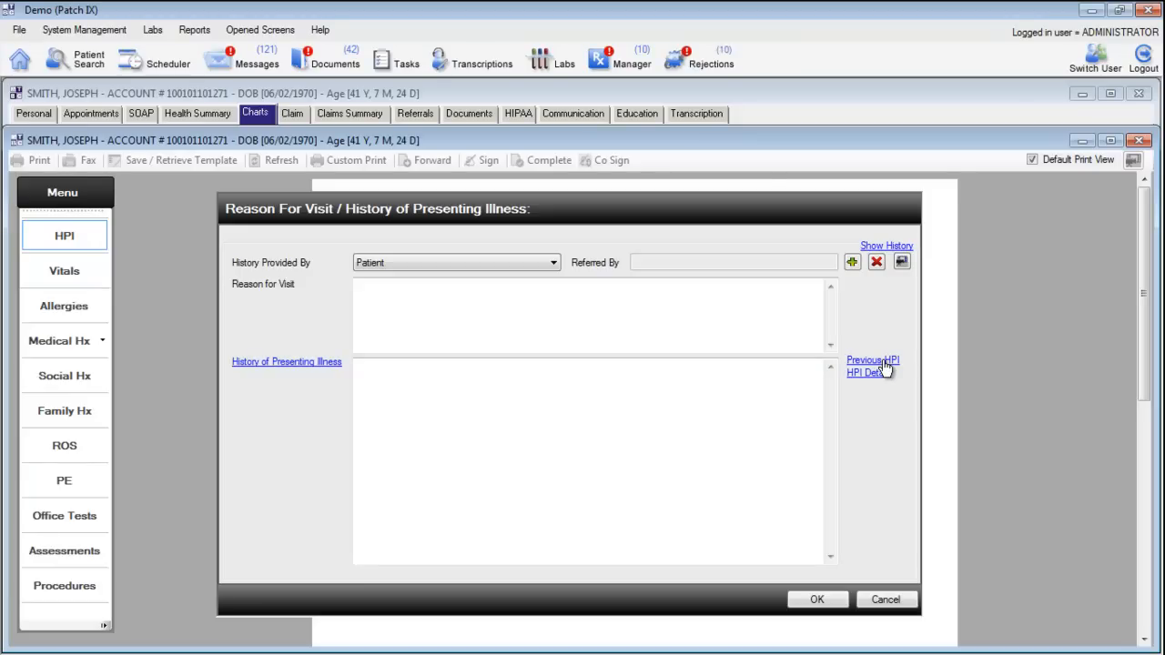
left_click(872, 361)
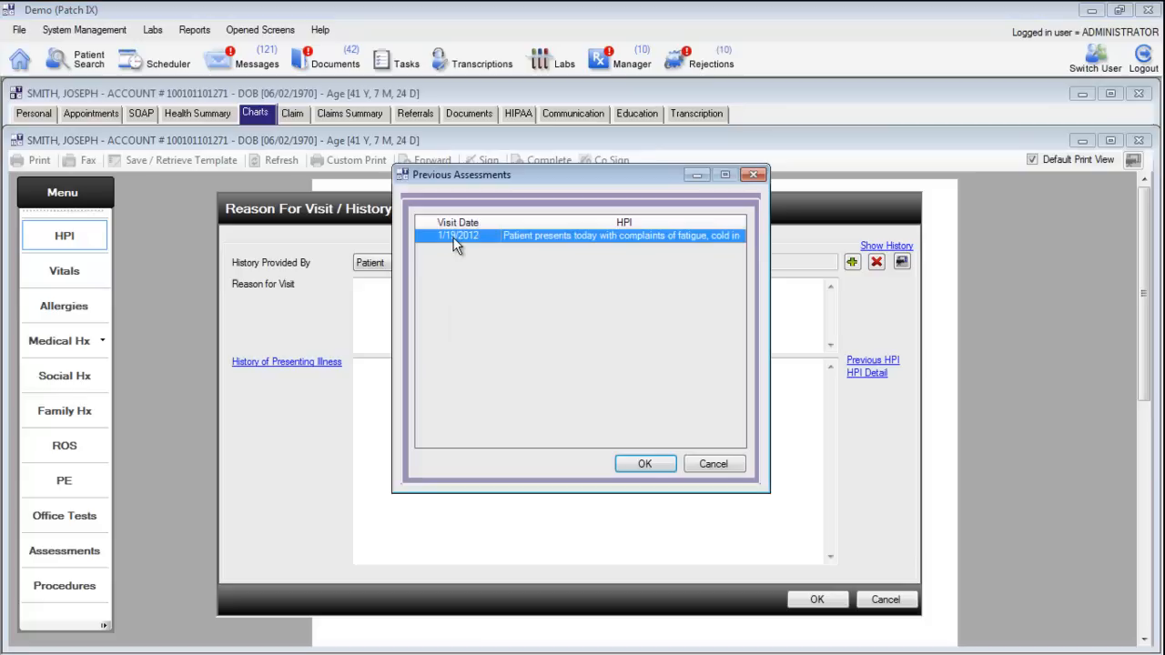
mouse_move(535, 244)
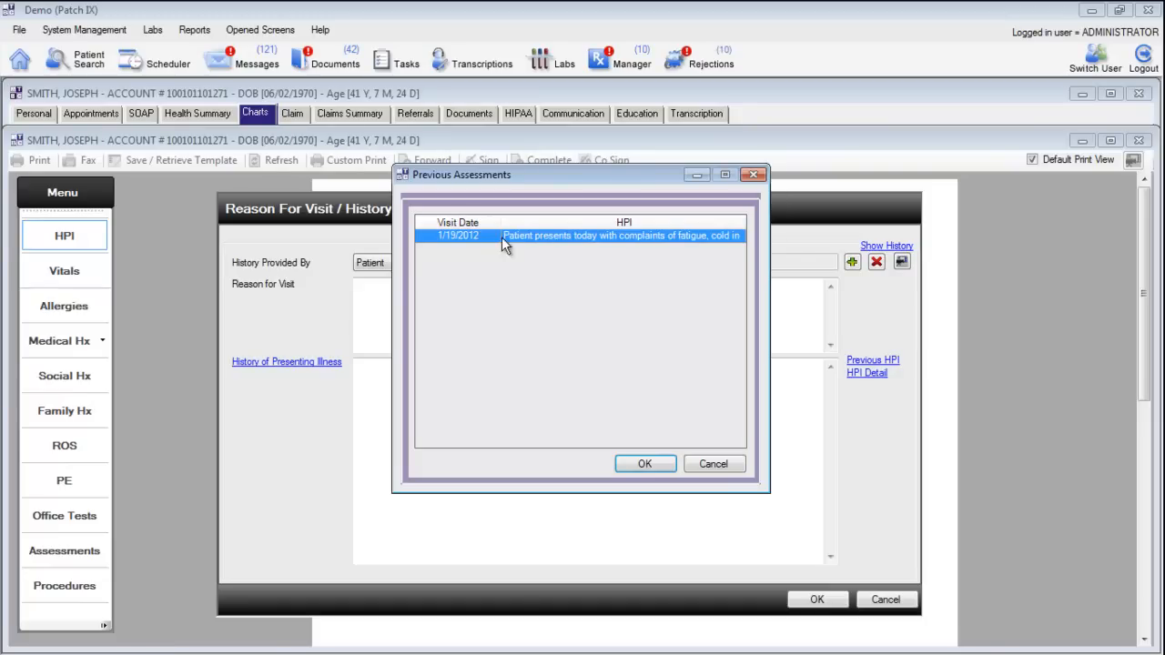
mouse_move(635, 244)
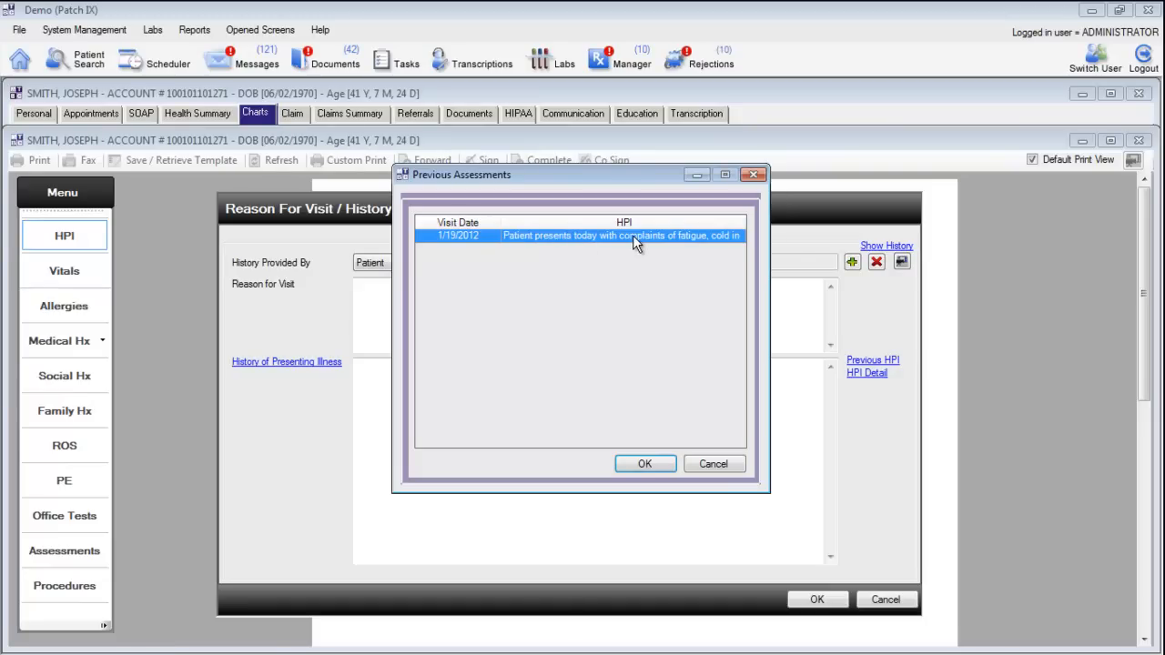
mouse_move(542, 244)
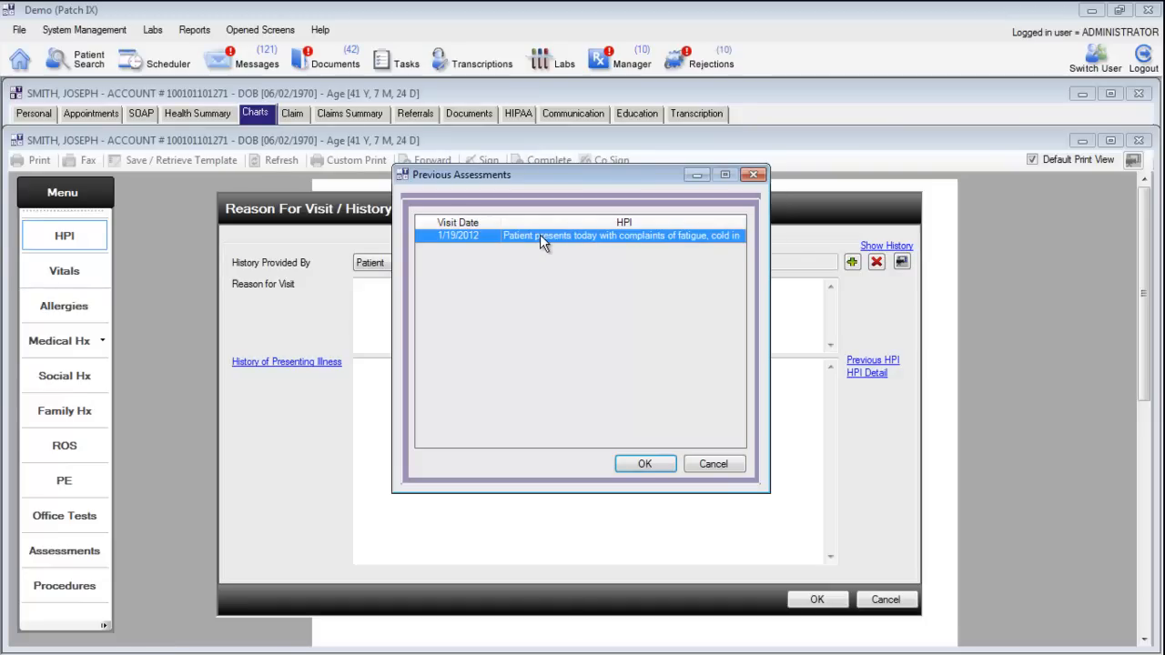
Import the earlier HPI, change onset to 4 days, add 'Add new changes here.' and correct 'patinet' to 'patient'
left_click(644, 464)
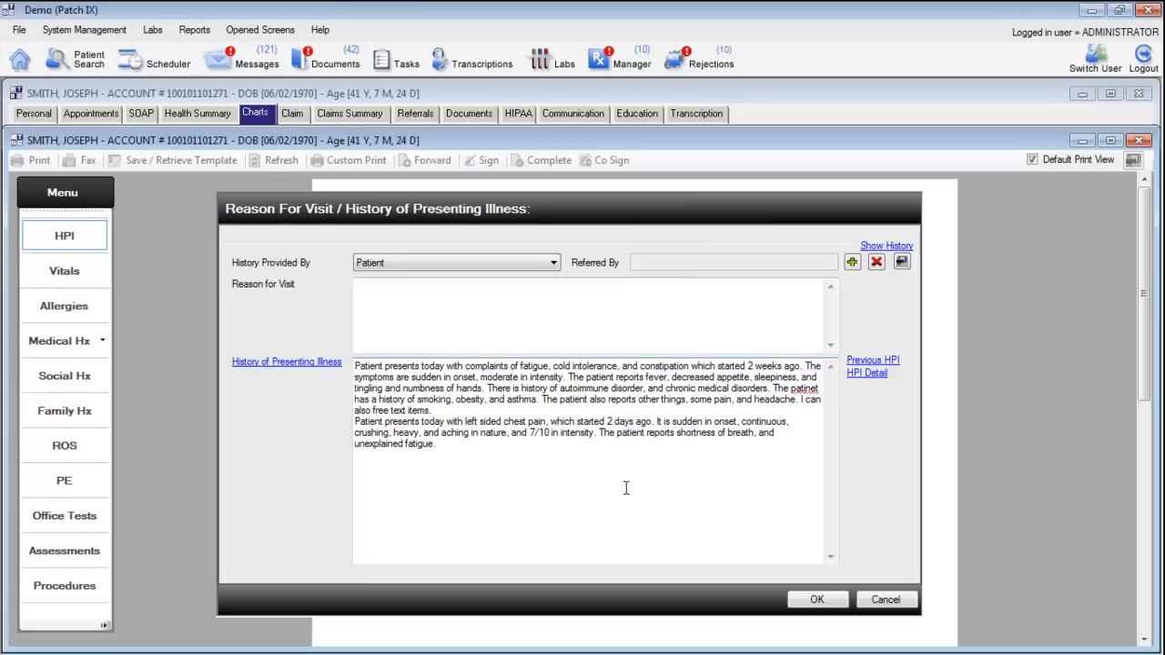
mouse_move(619, 484)
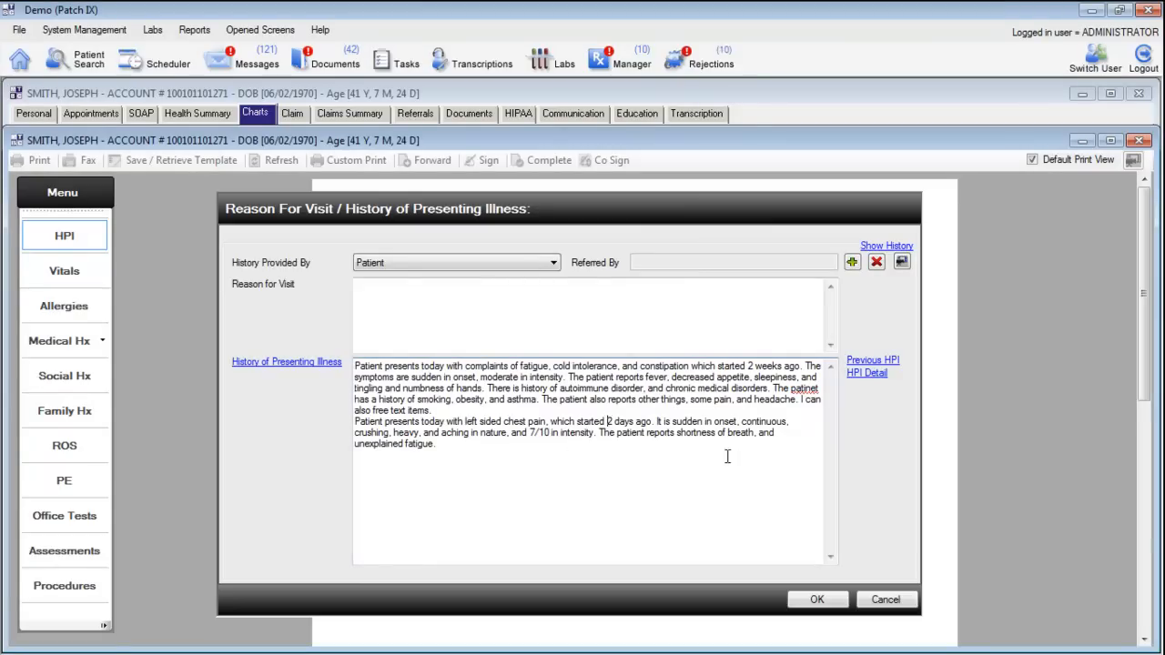
type("4")
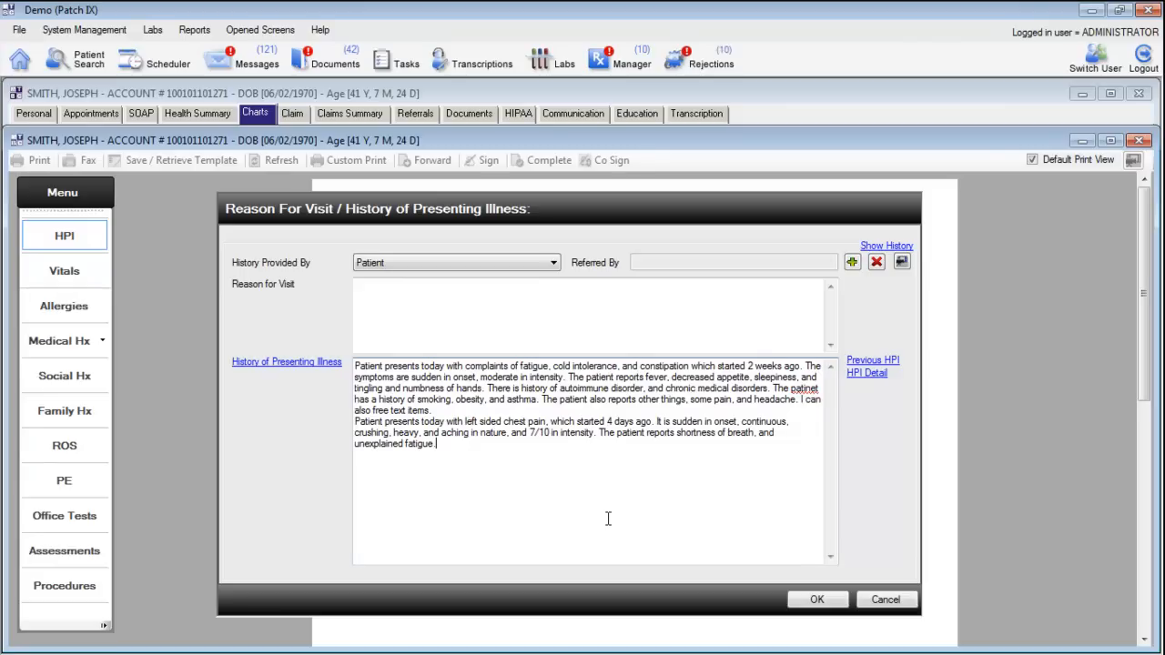
type("Add new changes")
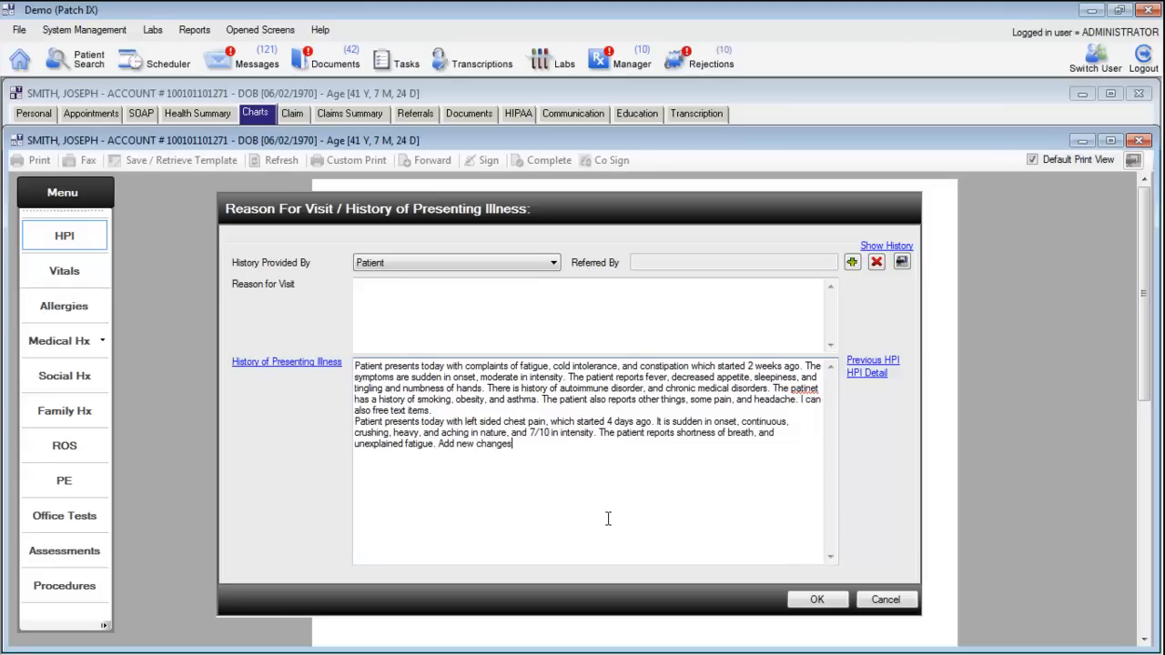
type("here.")
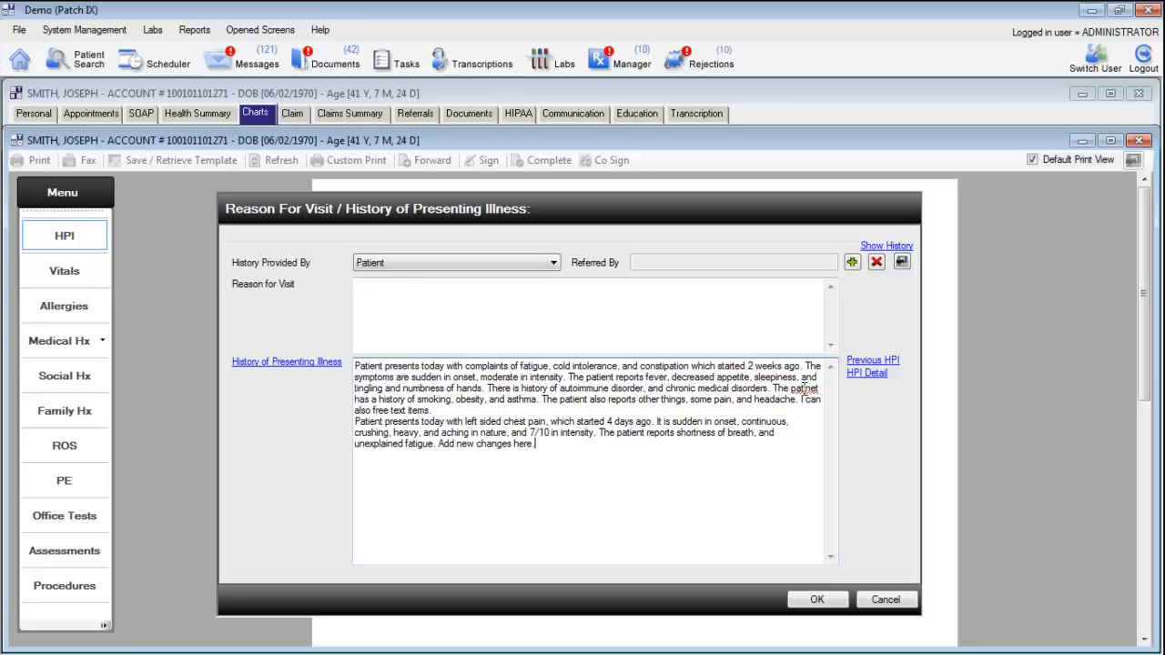
right_click(801, 387)
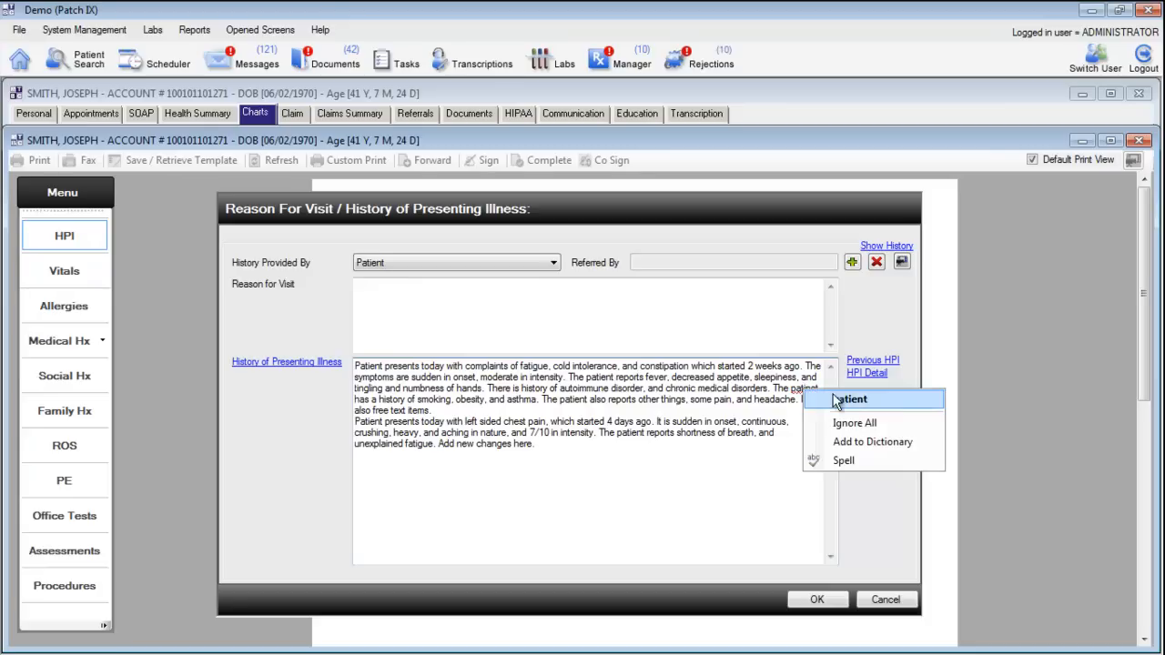
left_click(852, 399)
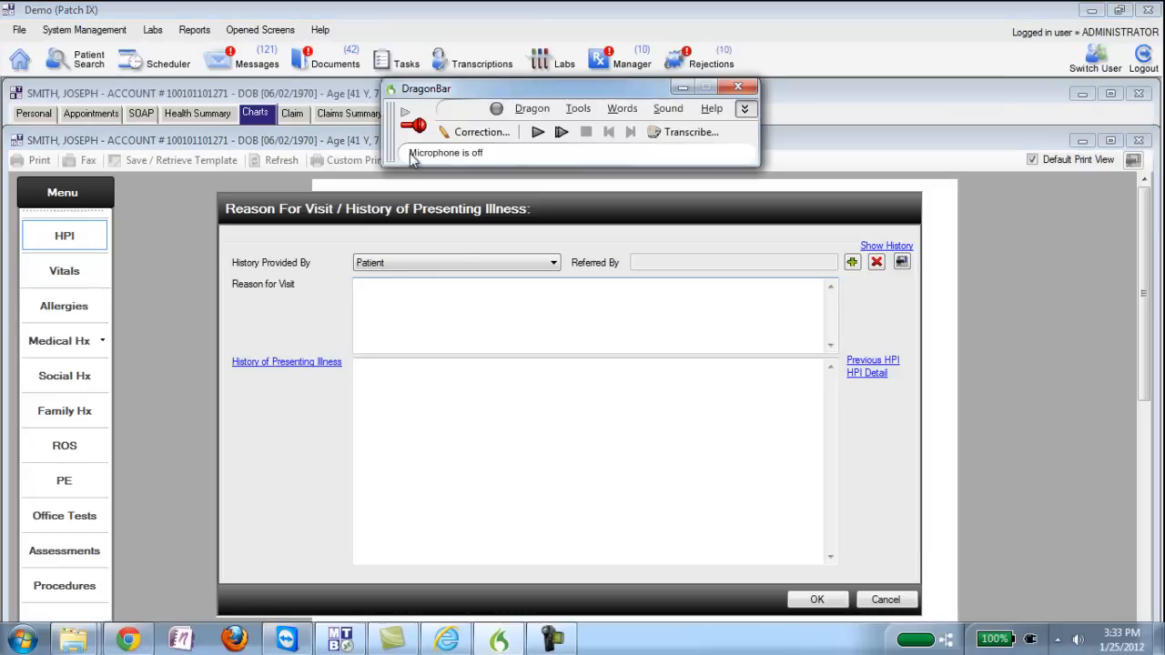
mouse_move(415, 124)
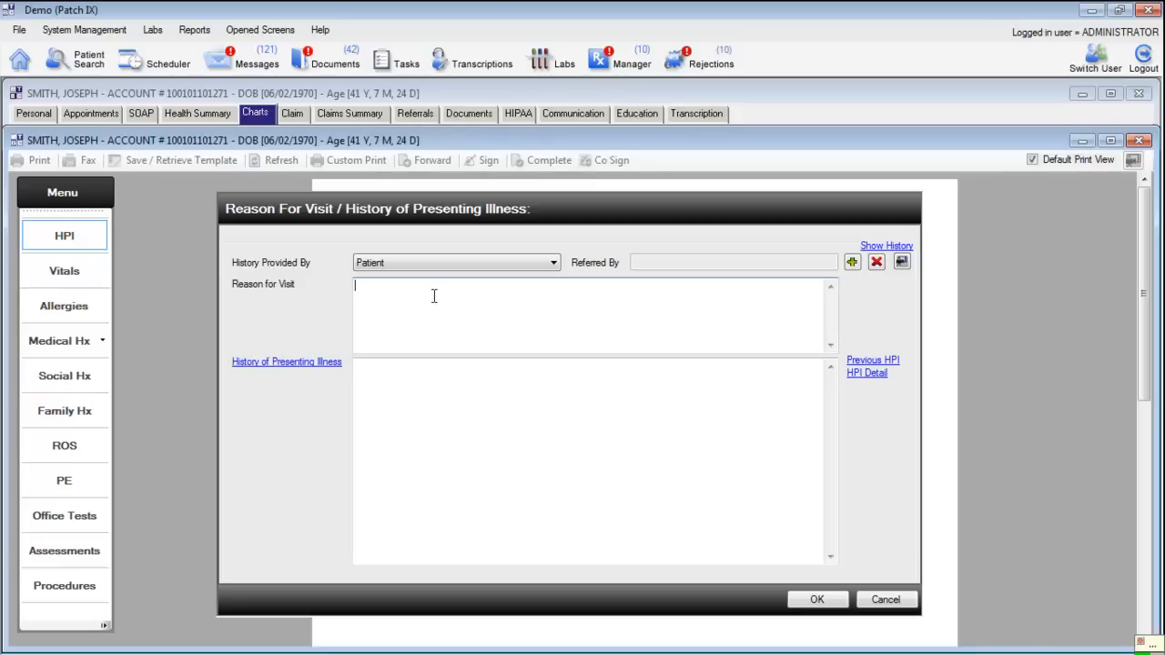
Enter visit reason 'Cough fever and chest pain' and dictate a two-week history of cough, chest pain and fever
type("Cough fever")
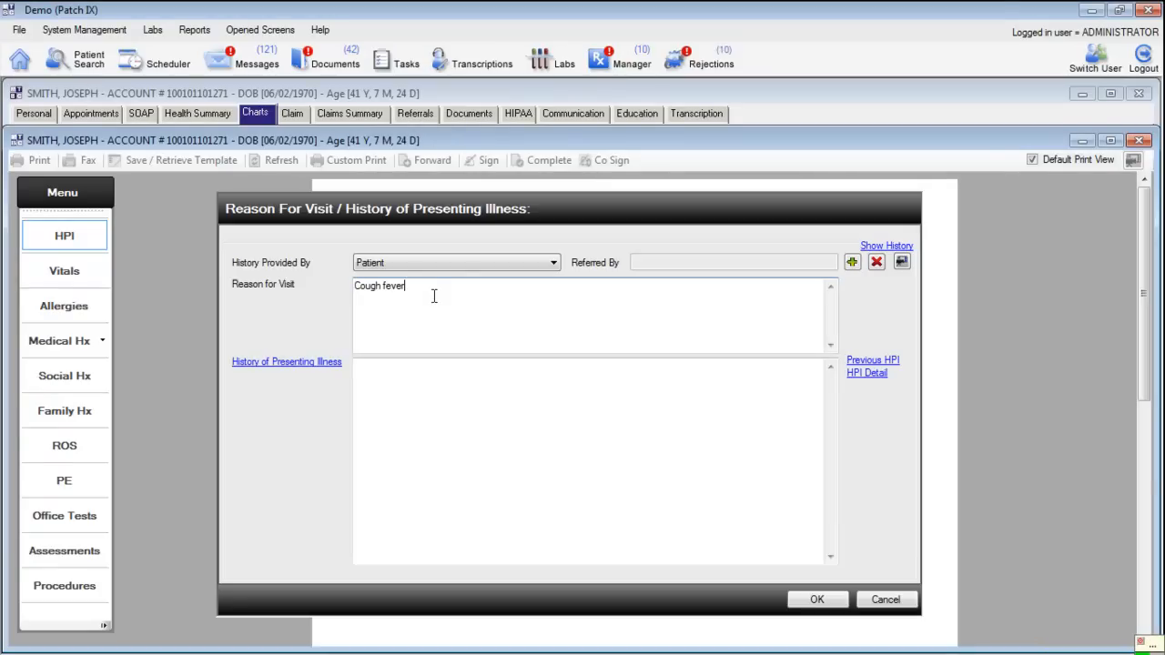
type("and chest pain")
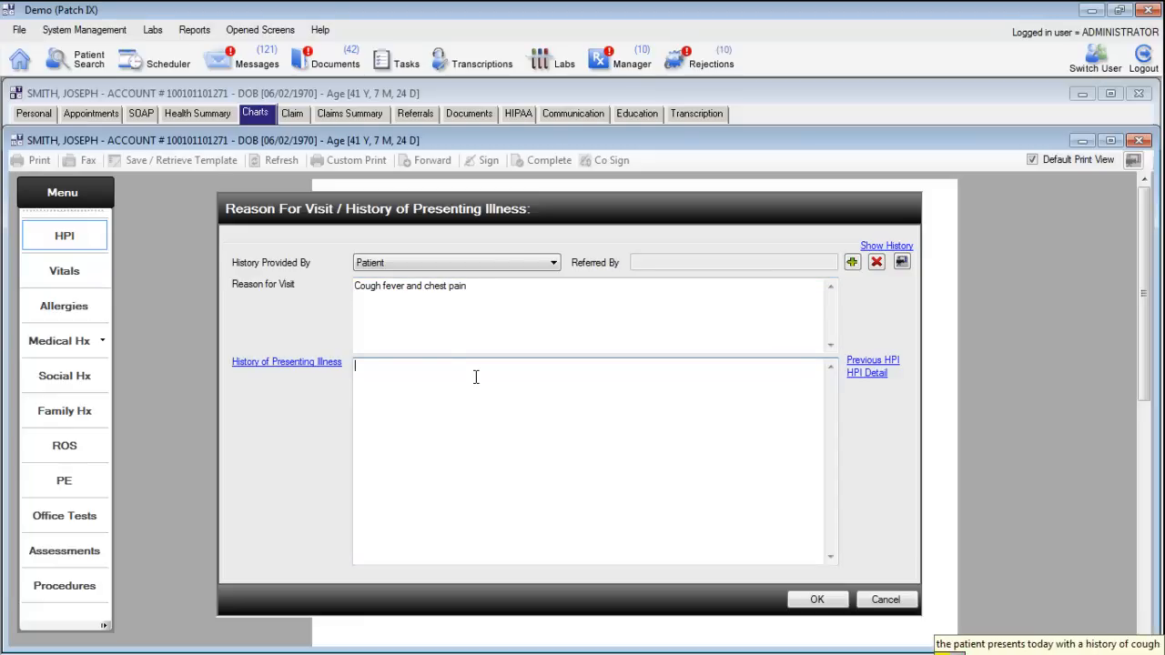
type("The patient presents today with a history of cough")
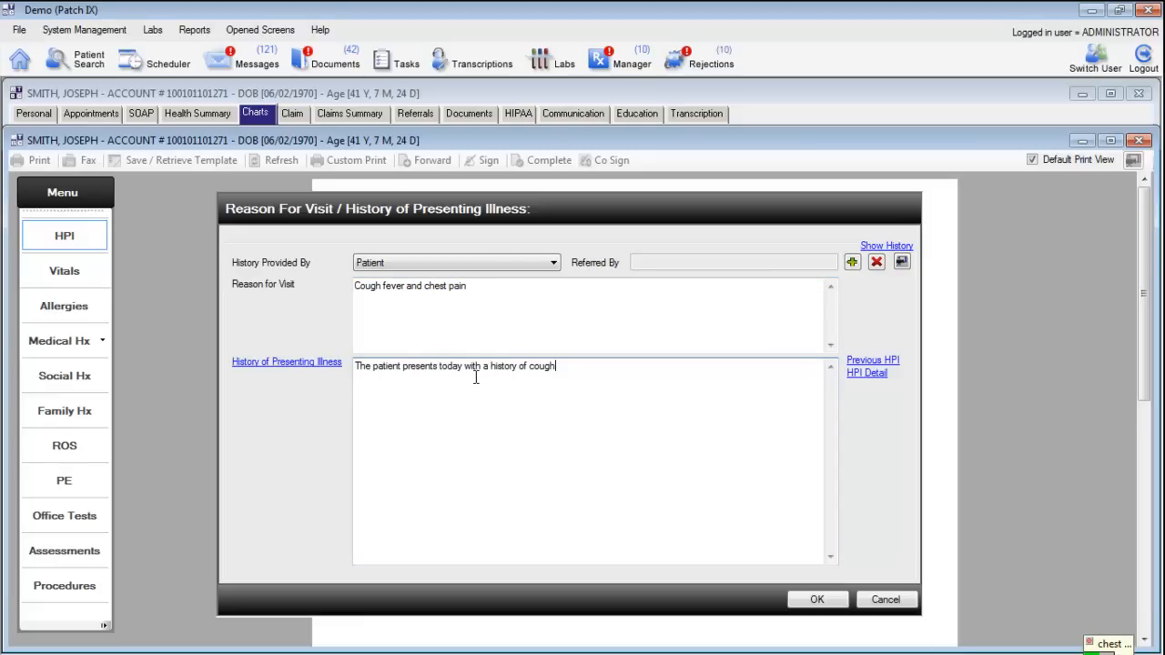
type("chest pain and fever that has lasted for 2 weeks")
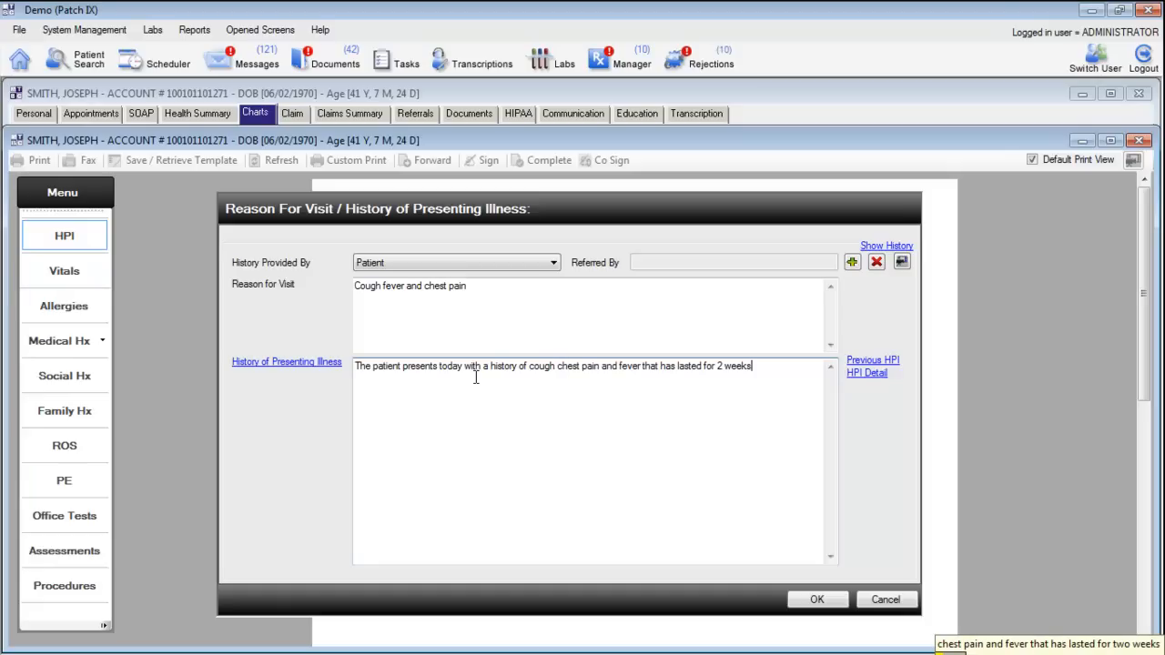
type(".")
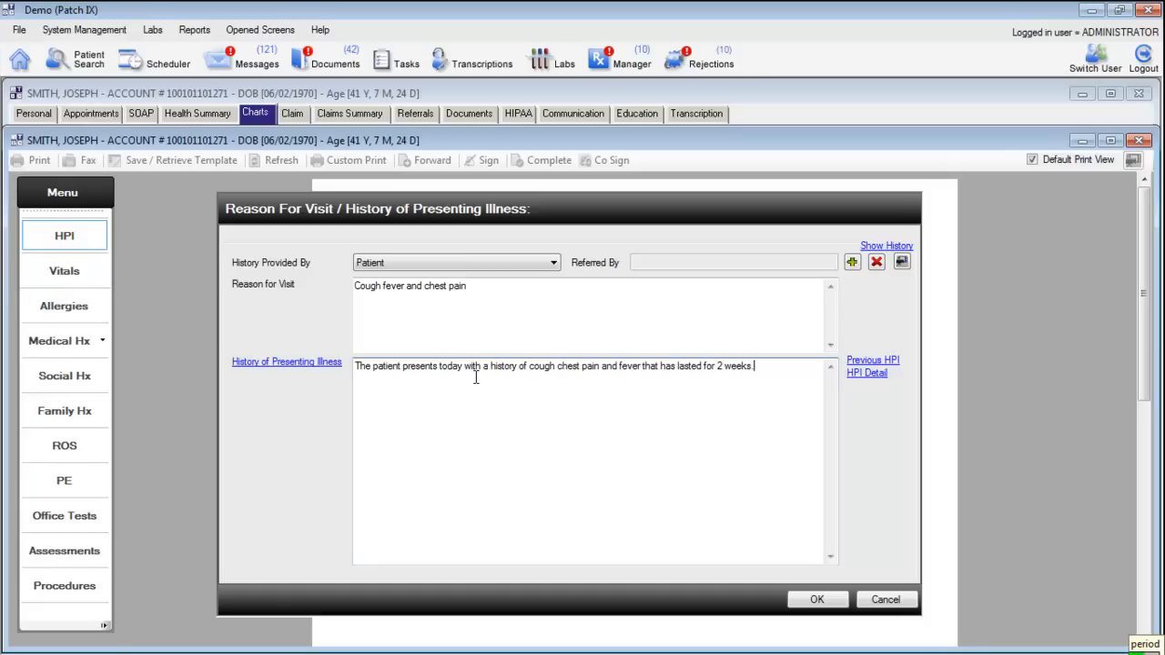
key("enter")
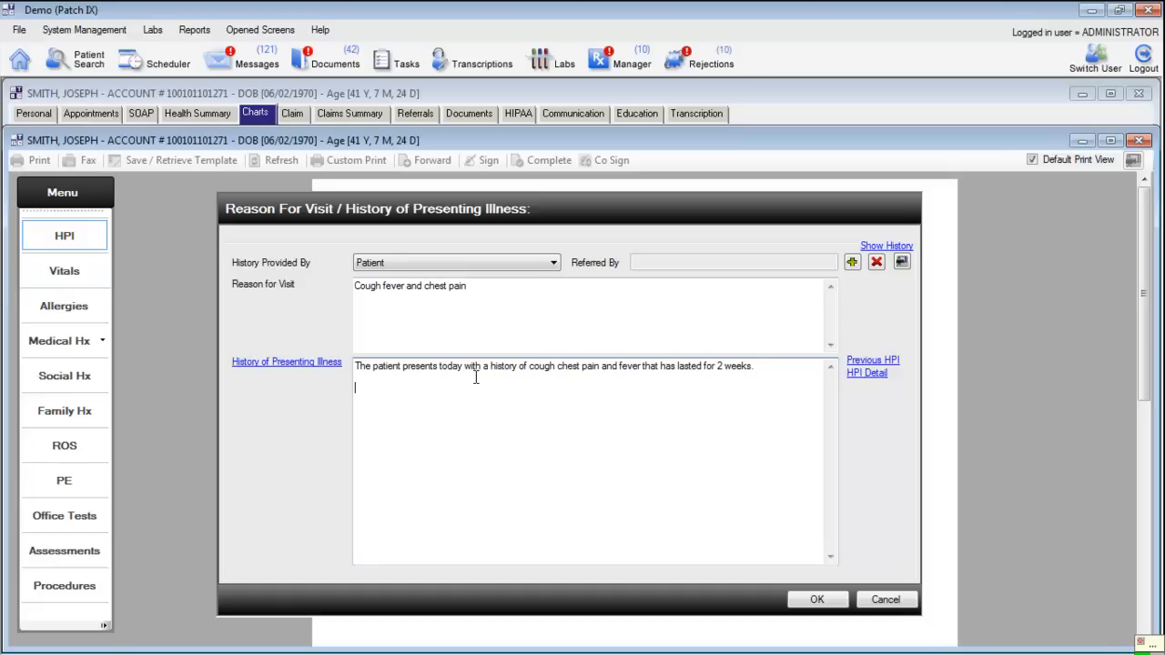
Dictate central burning, itching, heavy pain, nonproductive hacking cough, fever near 101° for 2 days, not drinking
type("The chest pain is centrally located")
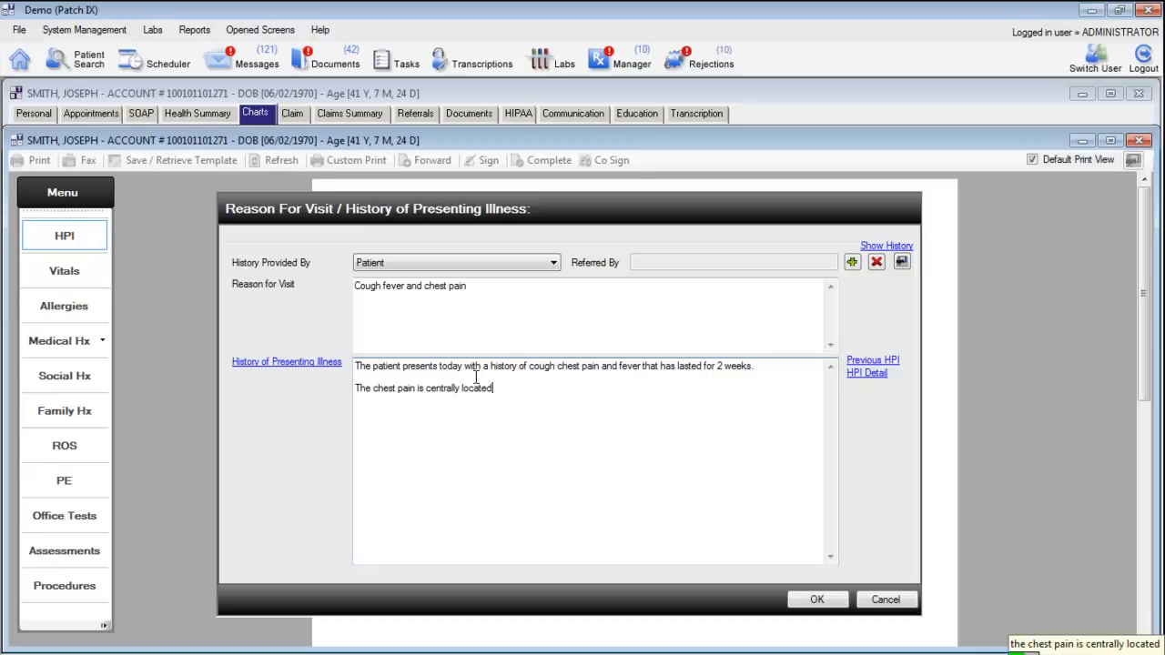
type("burning  itching")
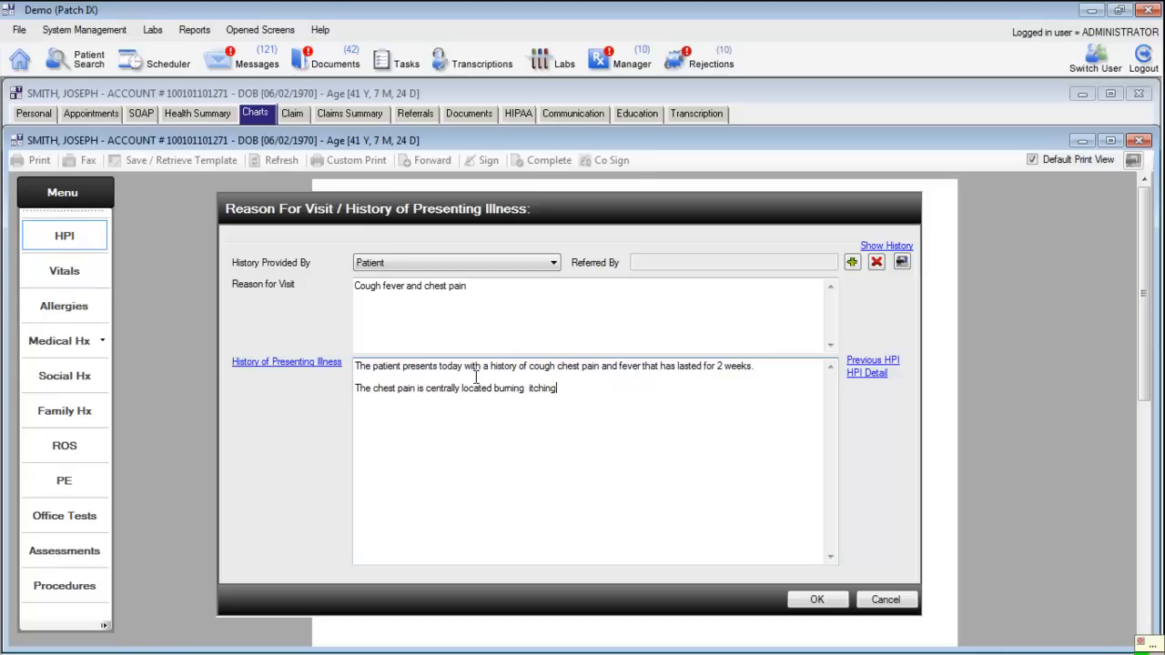
type("and heavy")
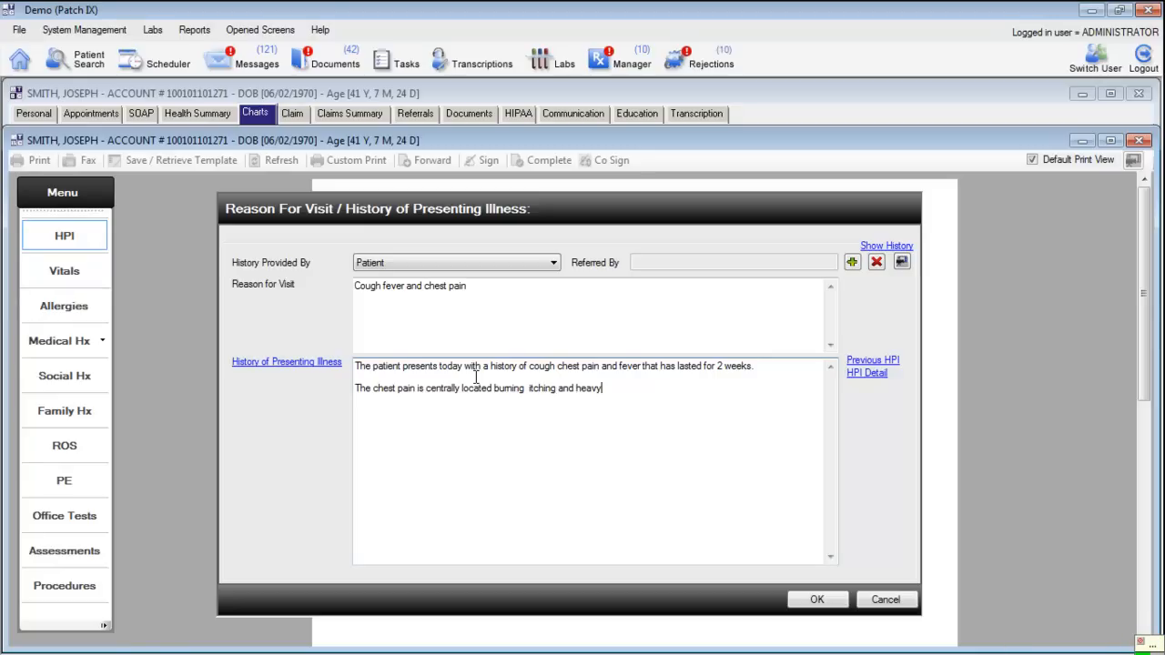
type("the cough is nonproductive")
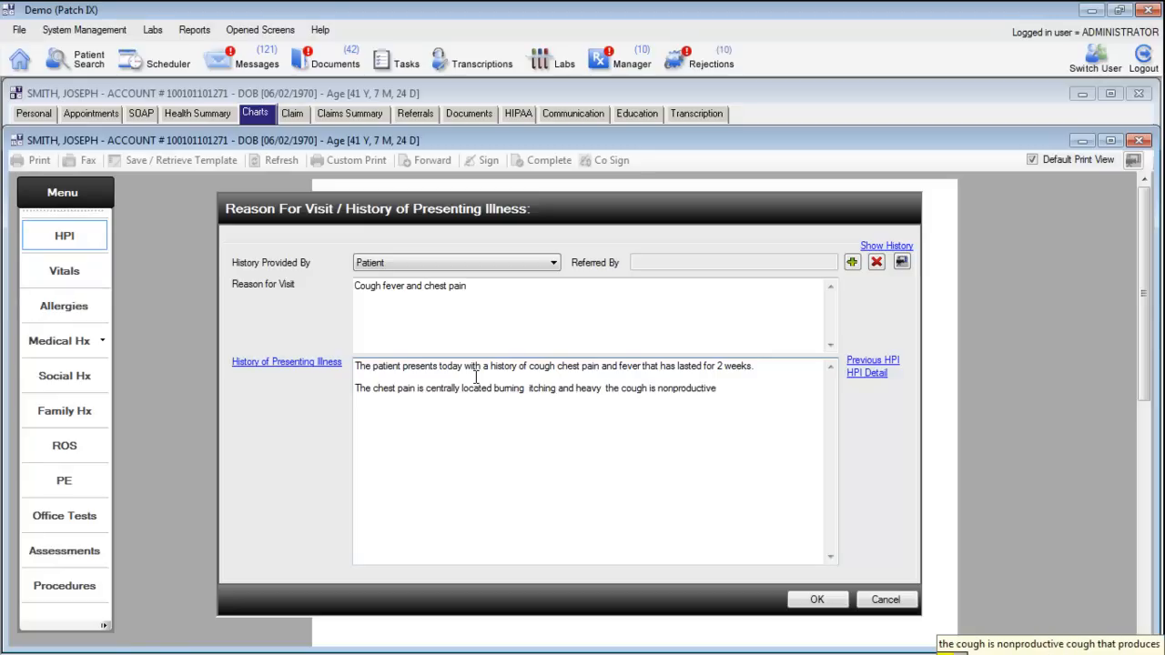
type("cough that produces no phlegm but")
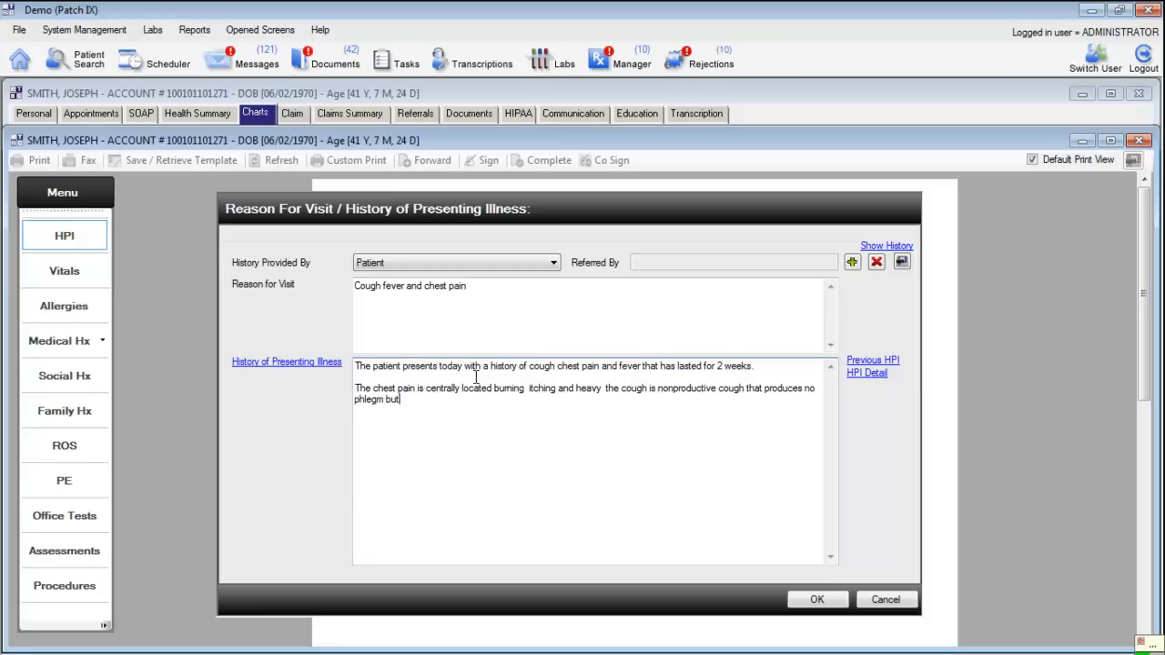
type("extensive hacking")
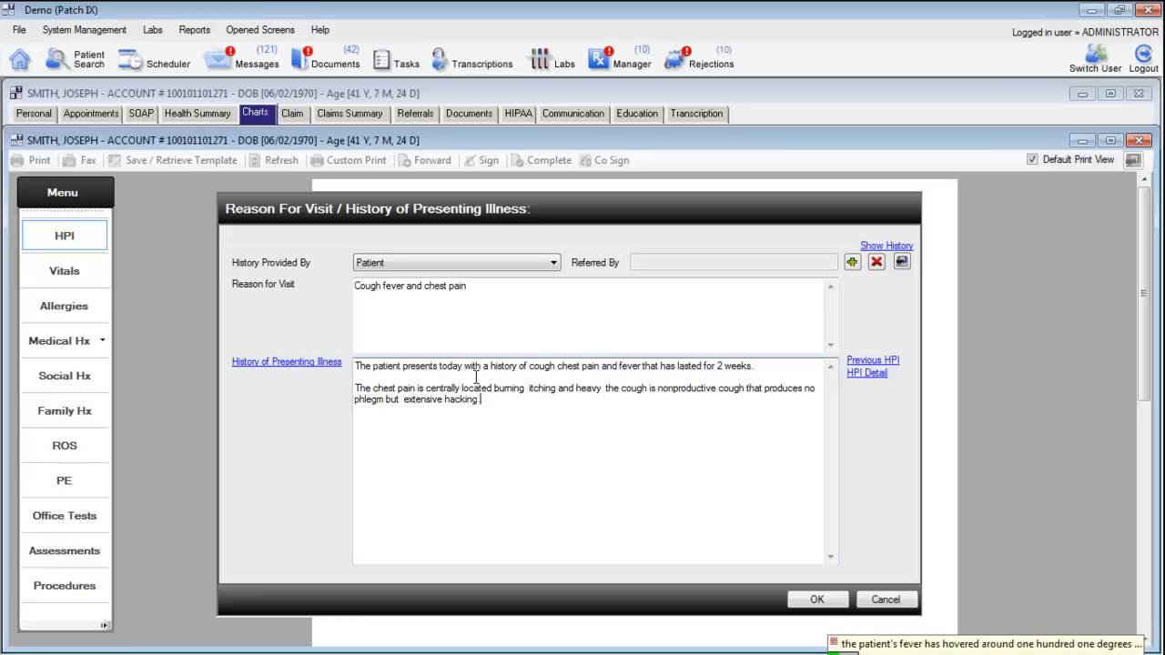
type("The patient`s fever has hovered around 101° for approximately 2 days")
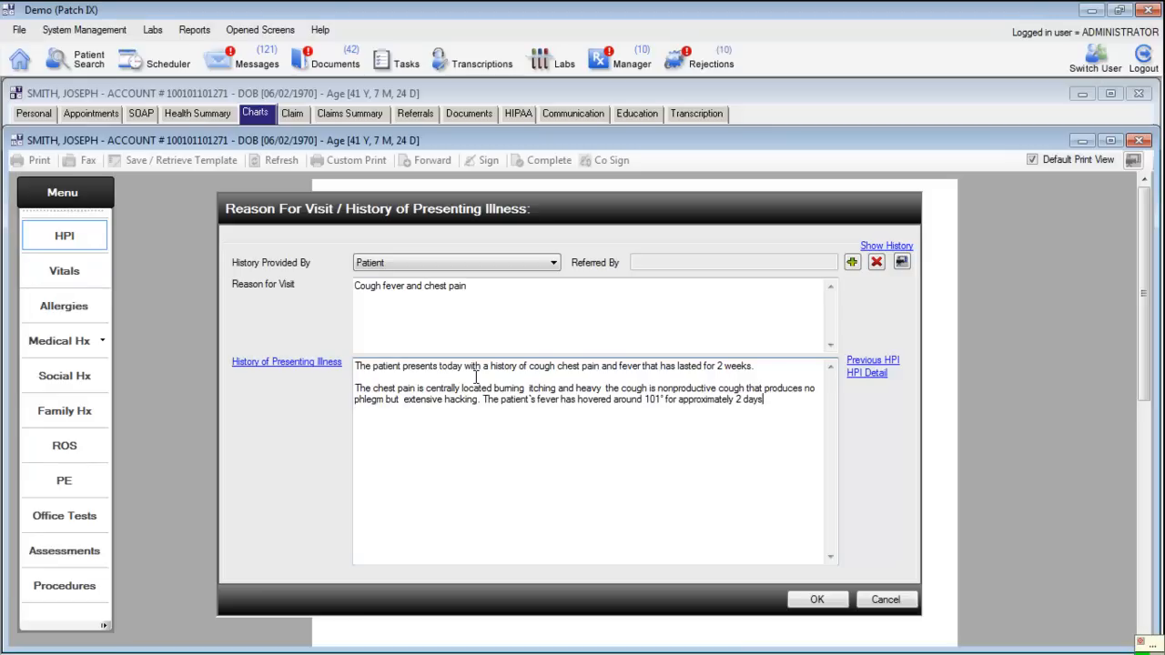
type("the patient has not been drinking the necessary amounts of water but he has been sweating excessively.")
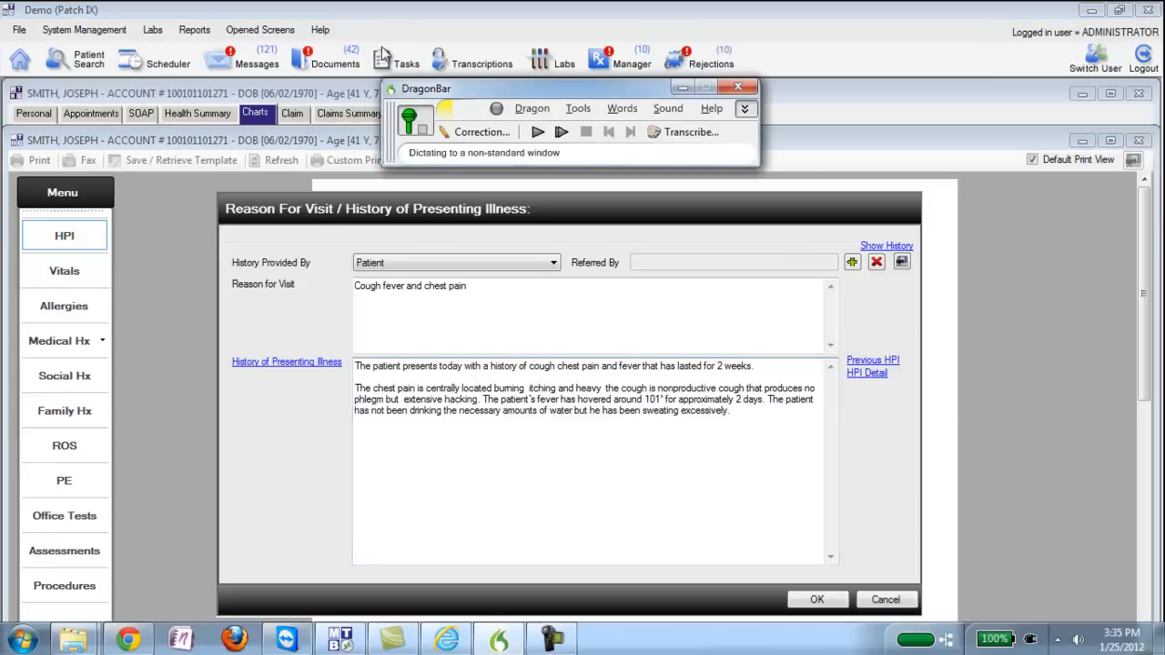
left_click(737, 86)
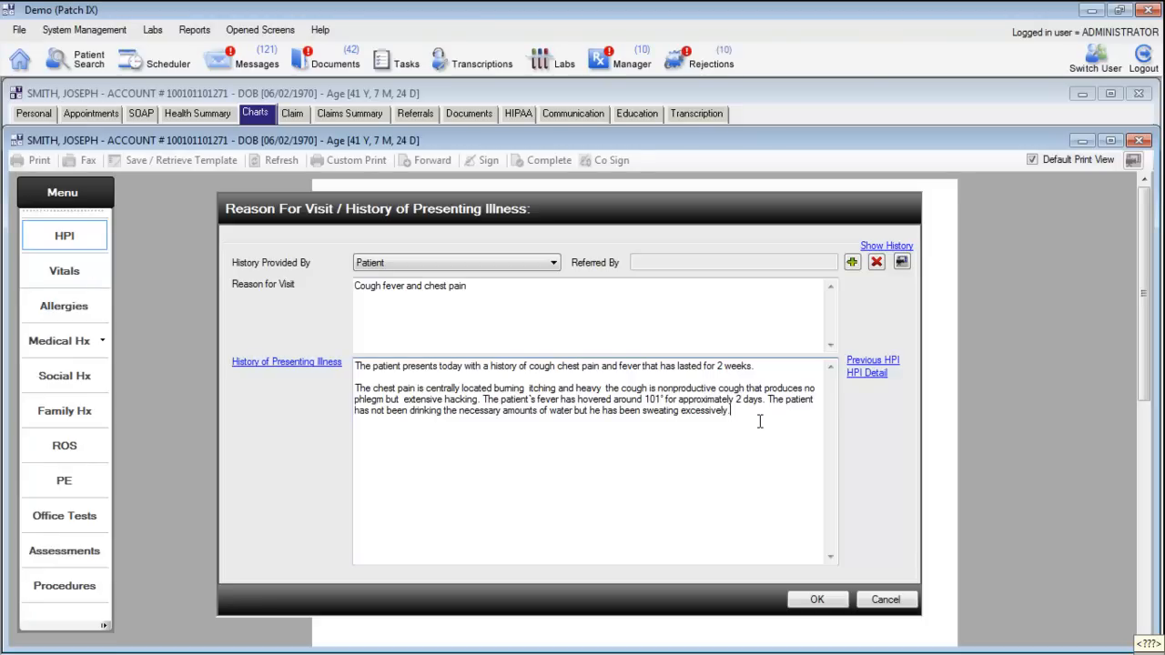
left_click(286, 360)
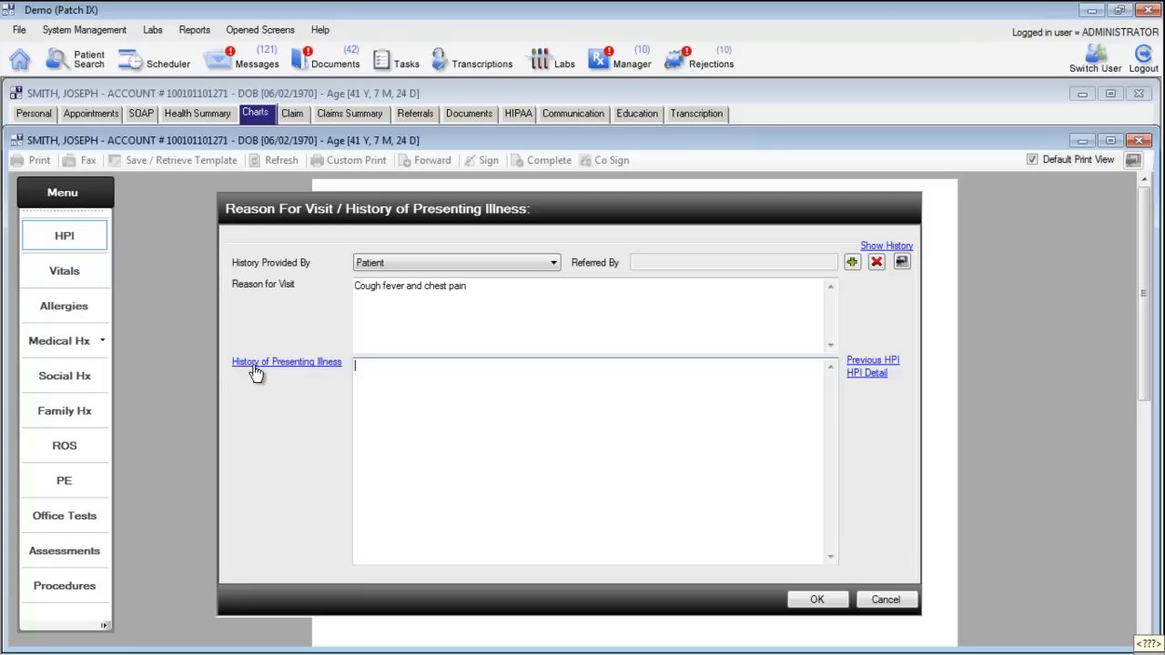
mouse_move(299, 371)
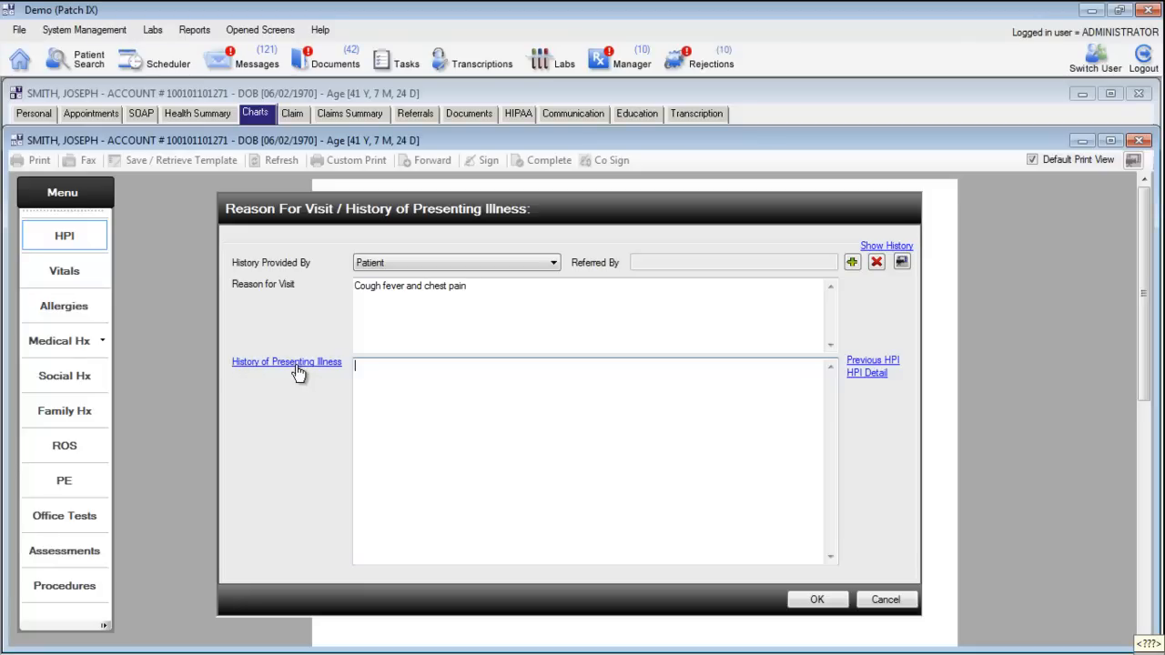
Load the Cardiovascular Chest Pain (Cardiac) (New) HPI template into the editor
left_click(286, 360)
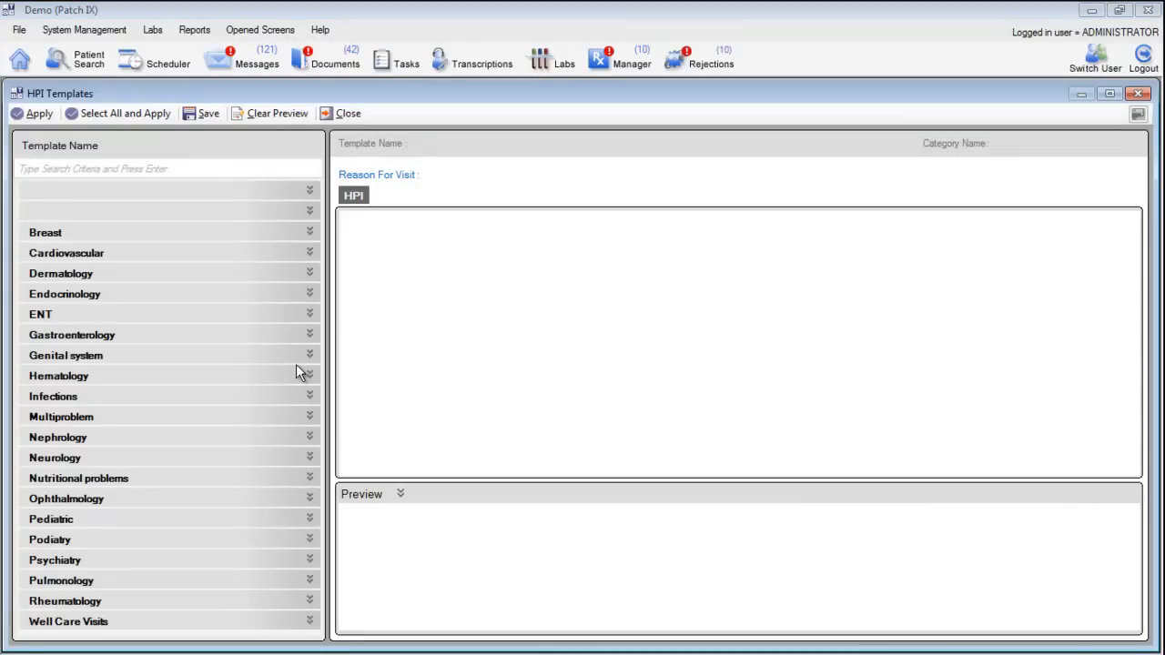
mouse_move(128, 342)
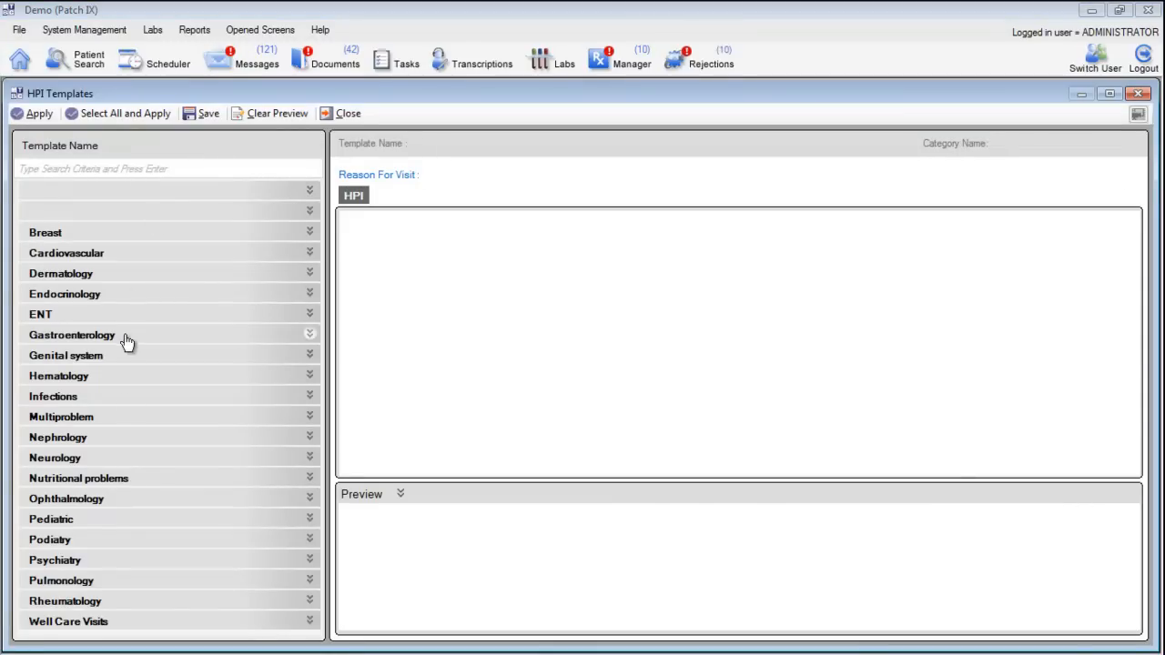
mouse_move(124, 544)
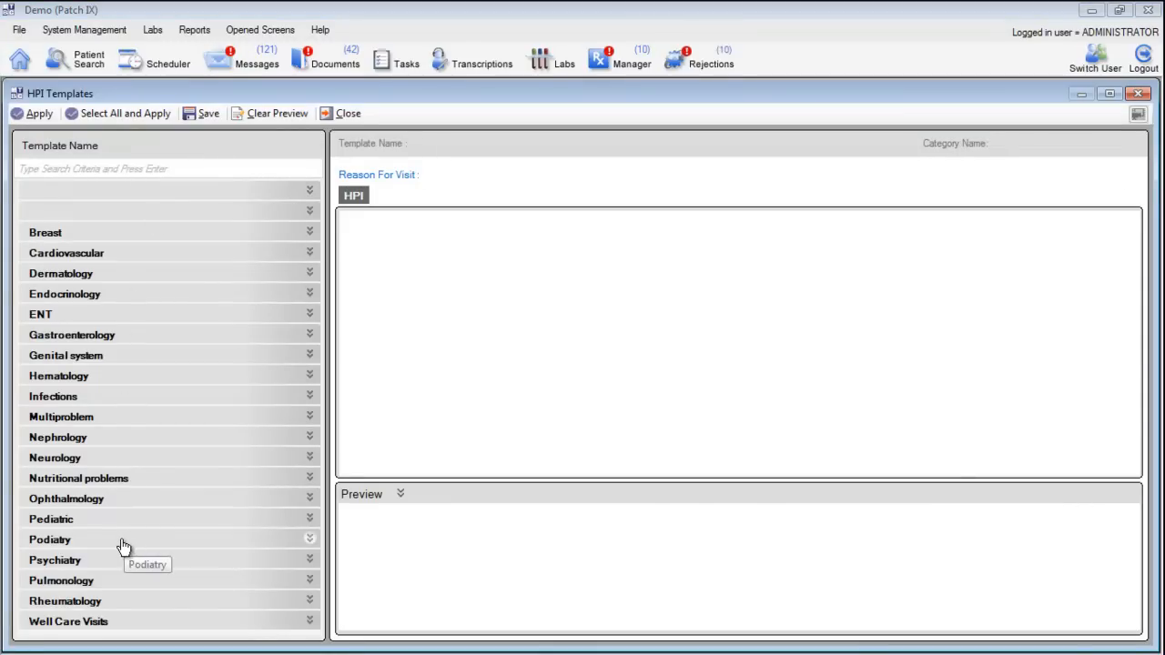
left_click(66, 252)
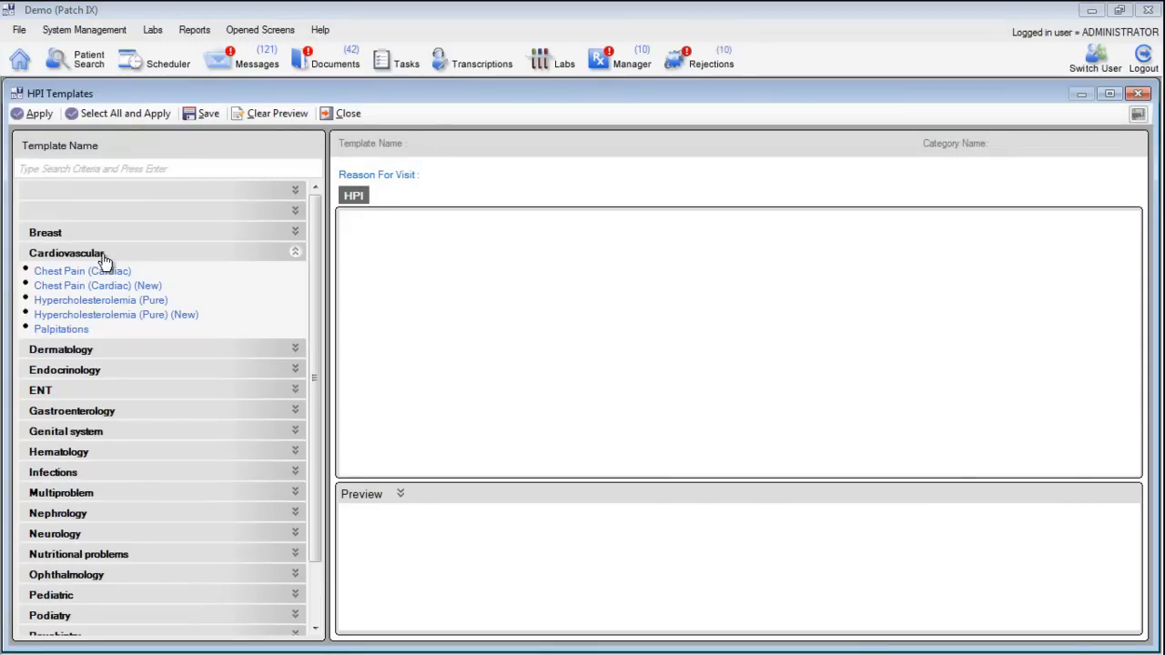
left_click(98, 284)
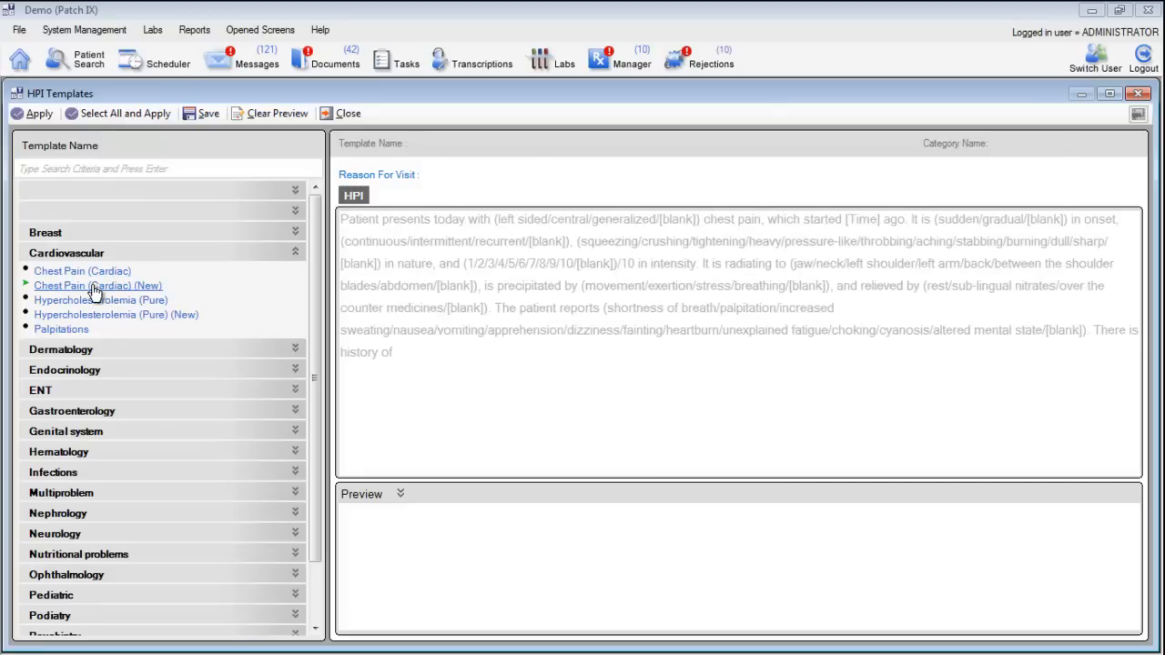
left_click(98, 284)
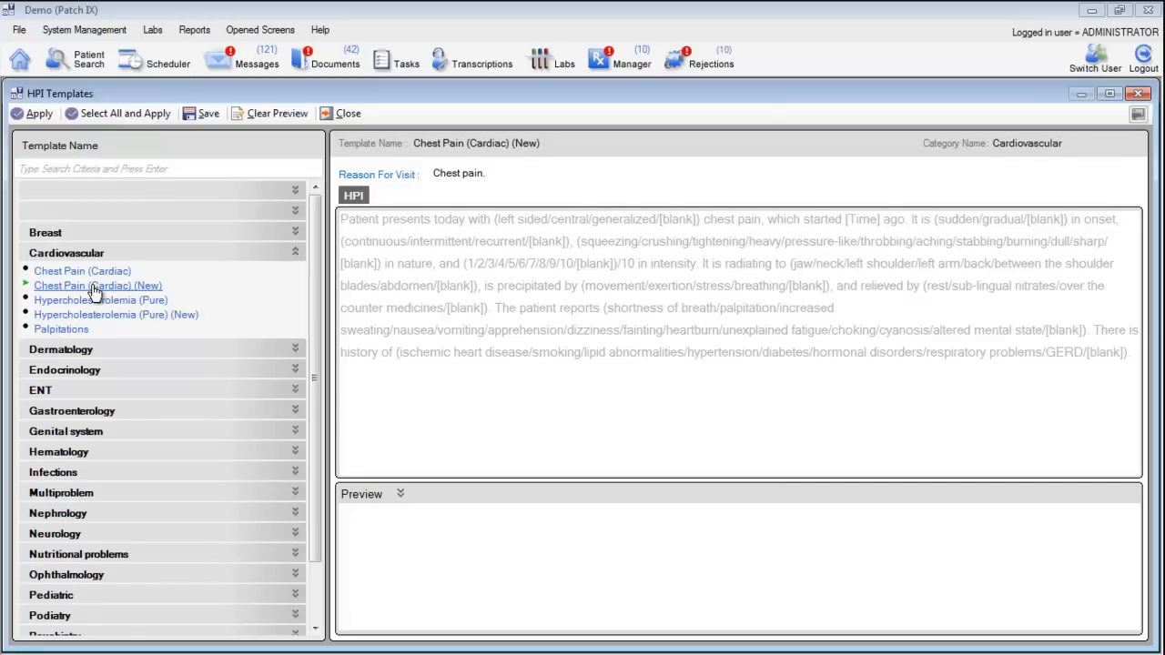
mouse_move(106, 289)
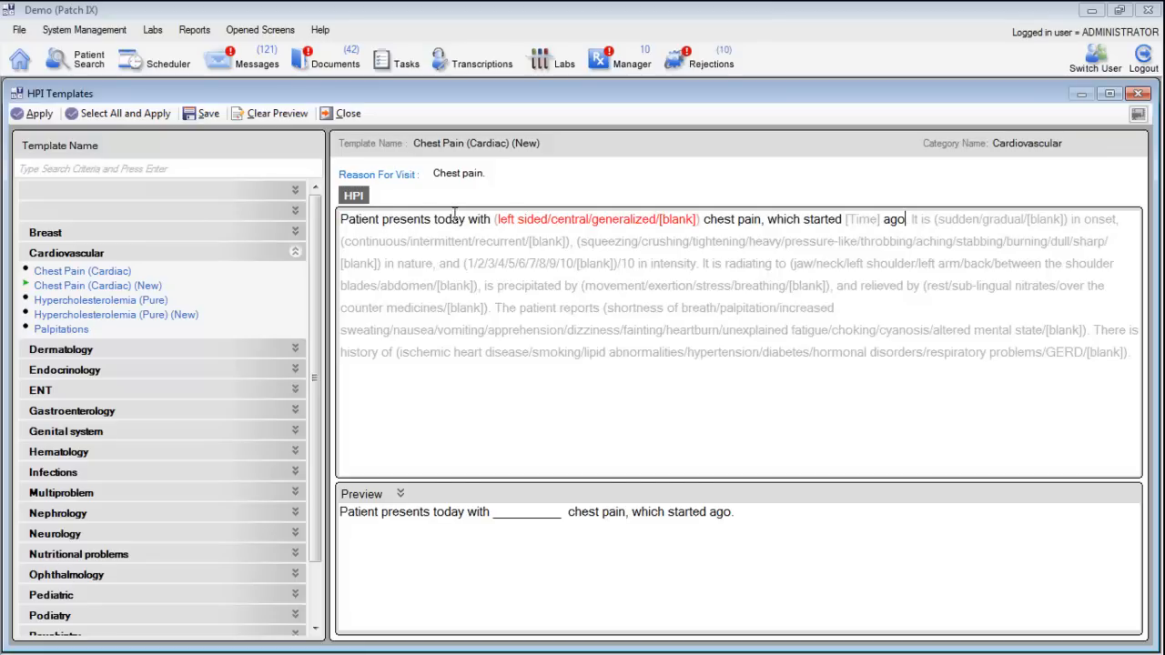
Set the chest pain as central, starting 2 weeks ago with gradual onset
left_click(571, 219)
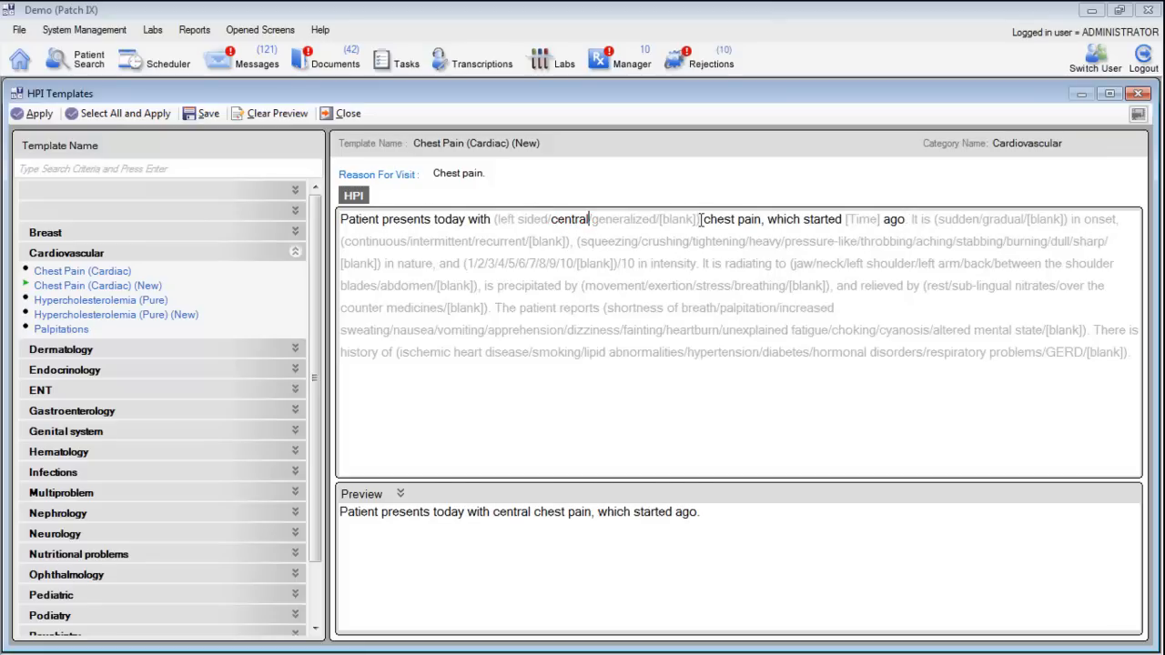
left_click(862, 218)
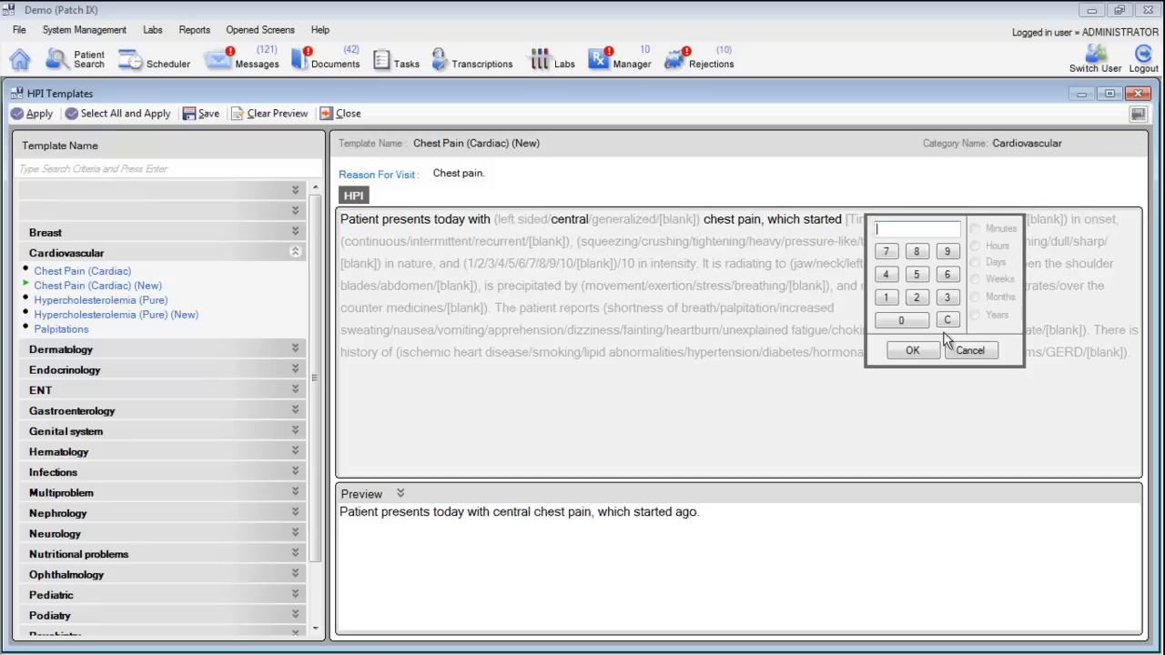
left_click(917, 298)
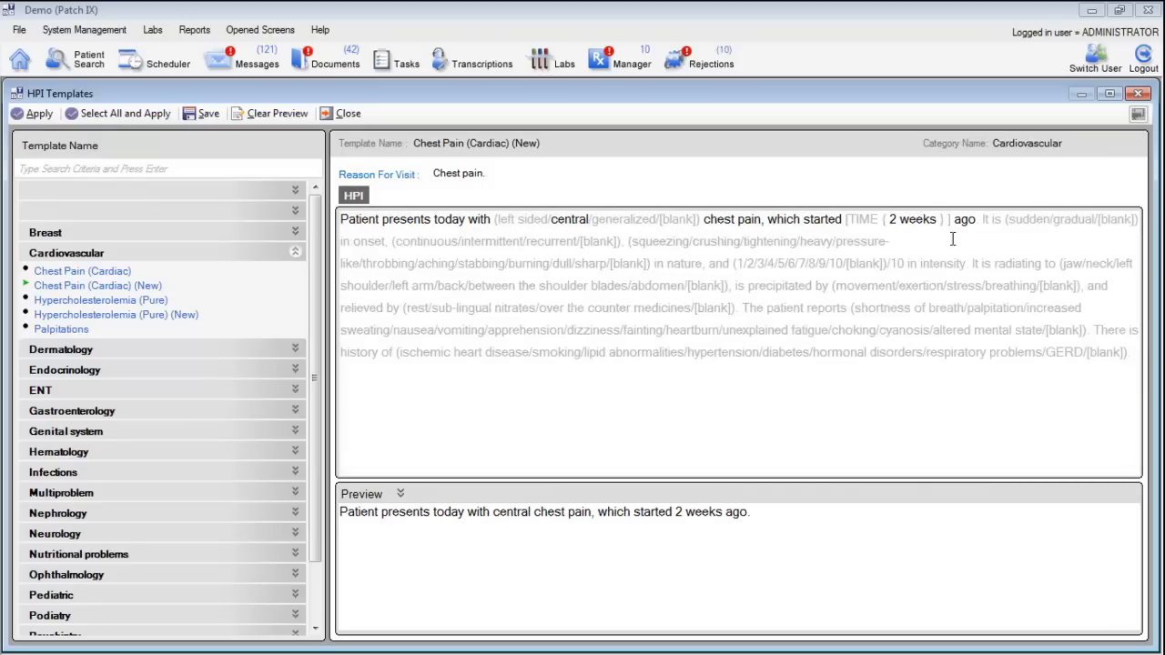
left_click(1072, 218)
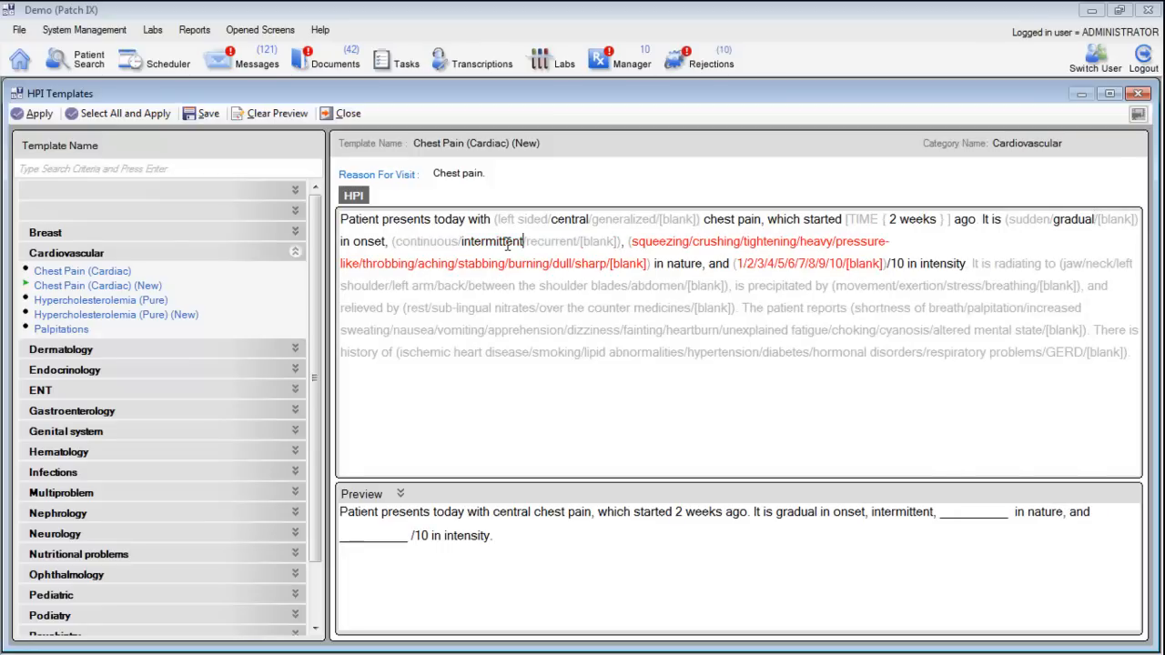
Describe the pain as crushing, heavy and aching, rated 4 out of 10
left_click(719, 240)
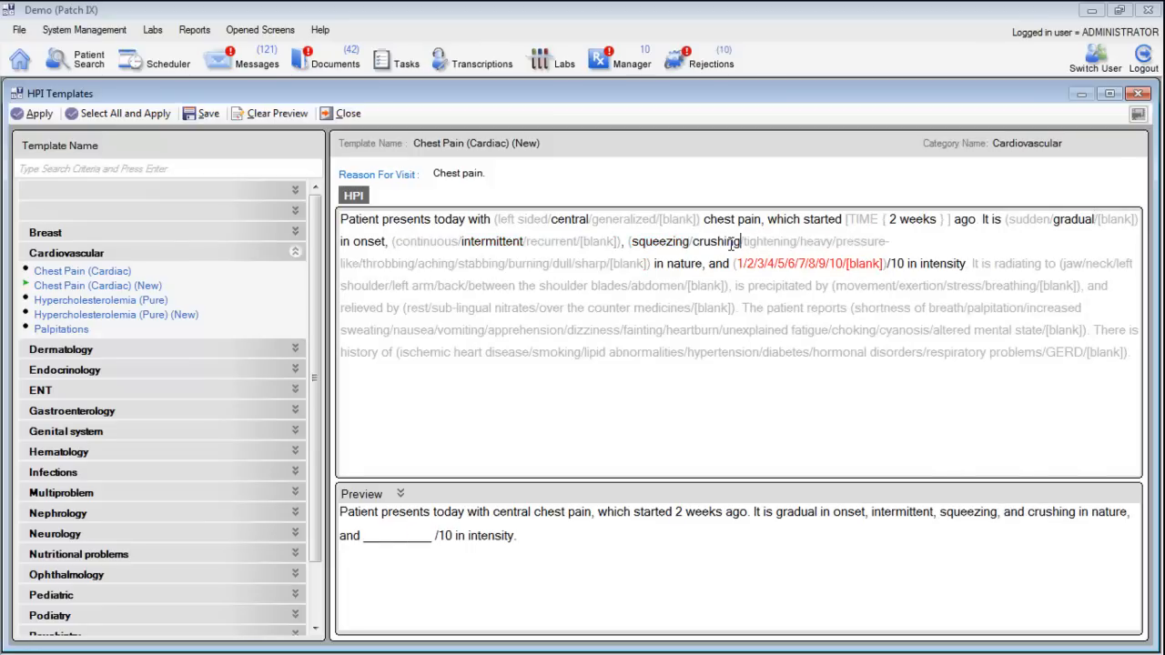
left_click(815, 240)
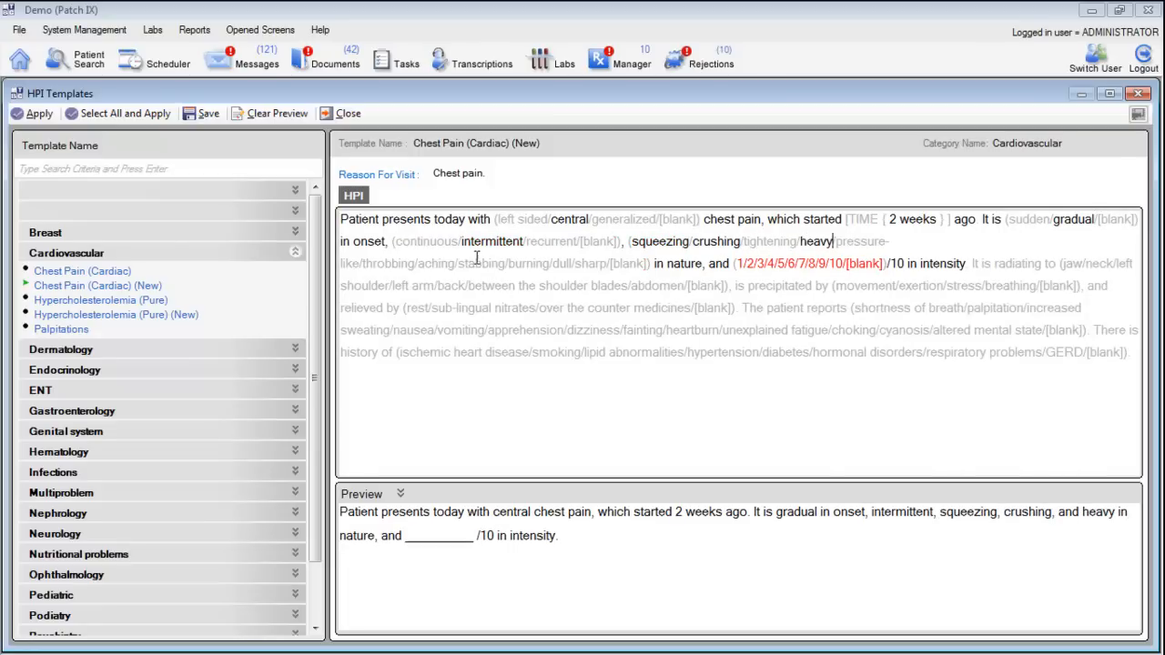
left_click(437, 262)
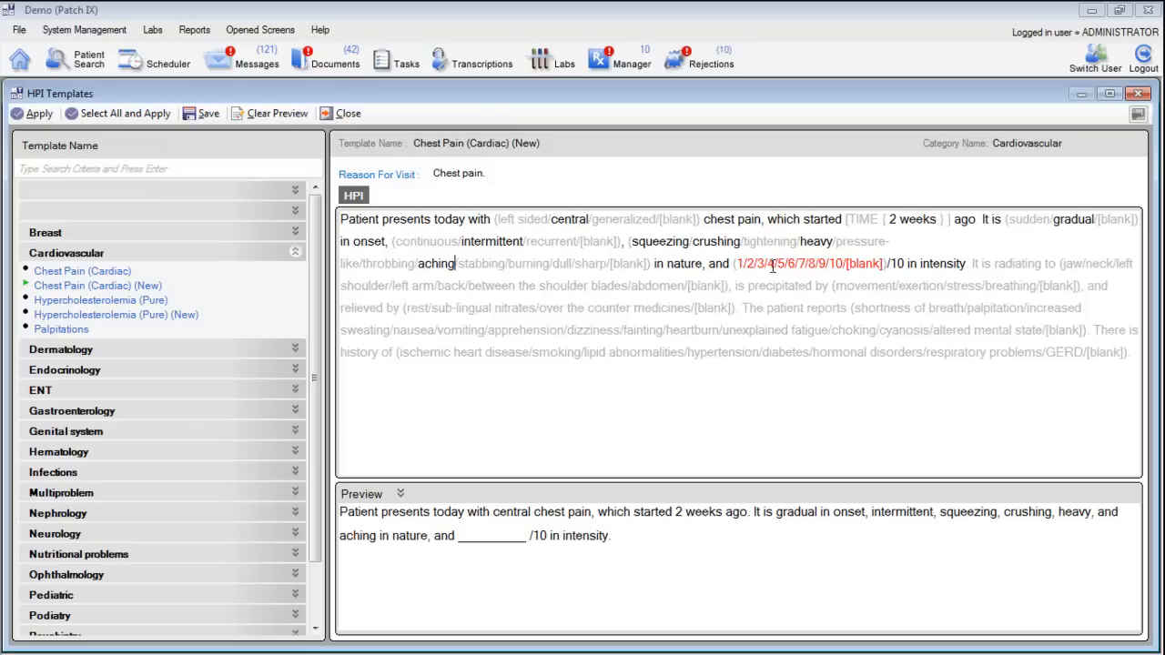
left_click(772, 262)
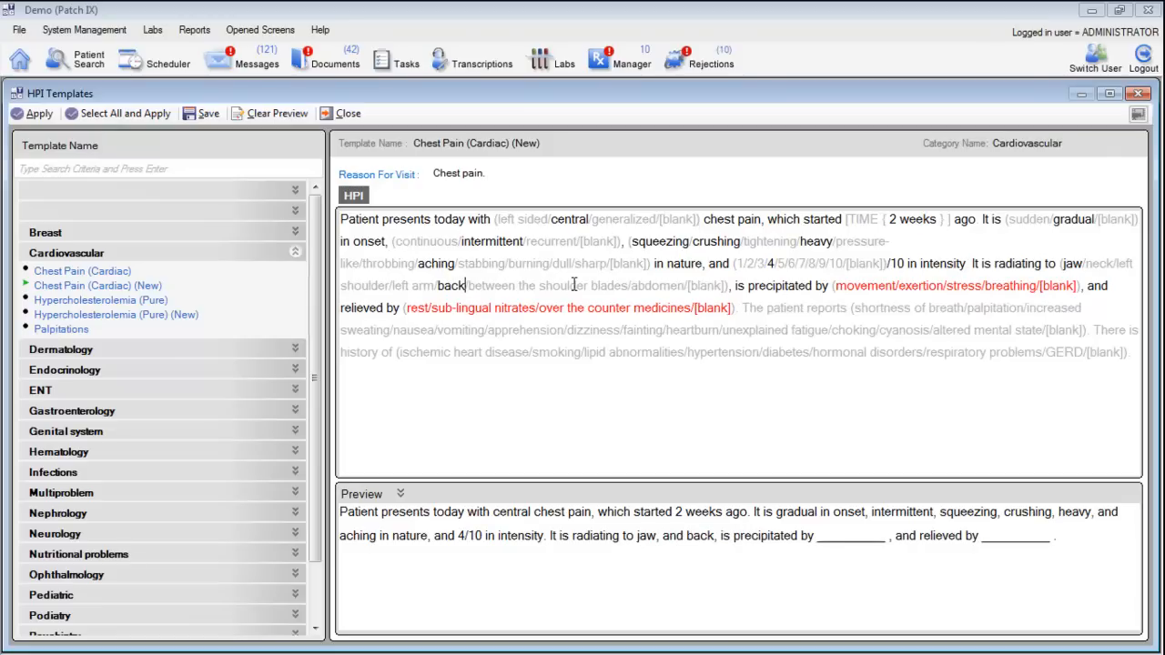
Add radiation between the shoulder blades, triggers movement and breathing, relief by rest and OTC medicines
left_click(562, 284)
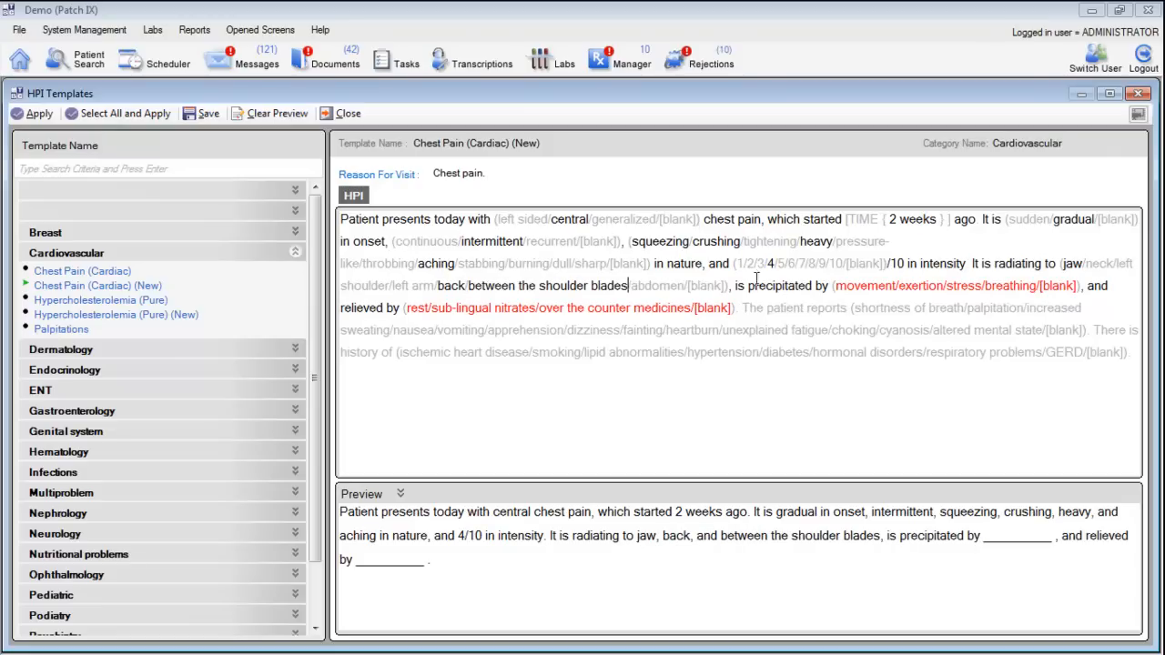
left_click(867, 284)
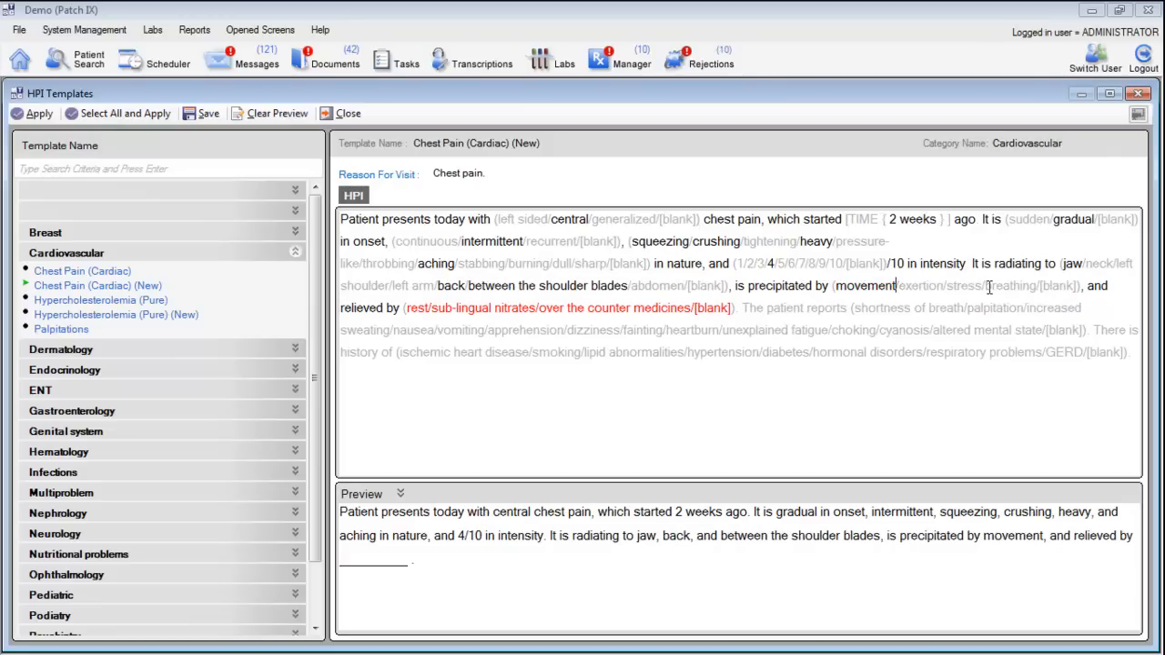
left_click(1008, 284)
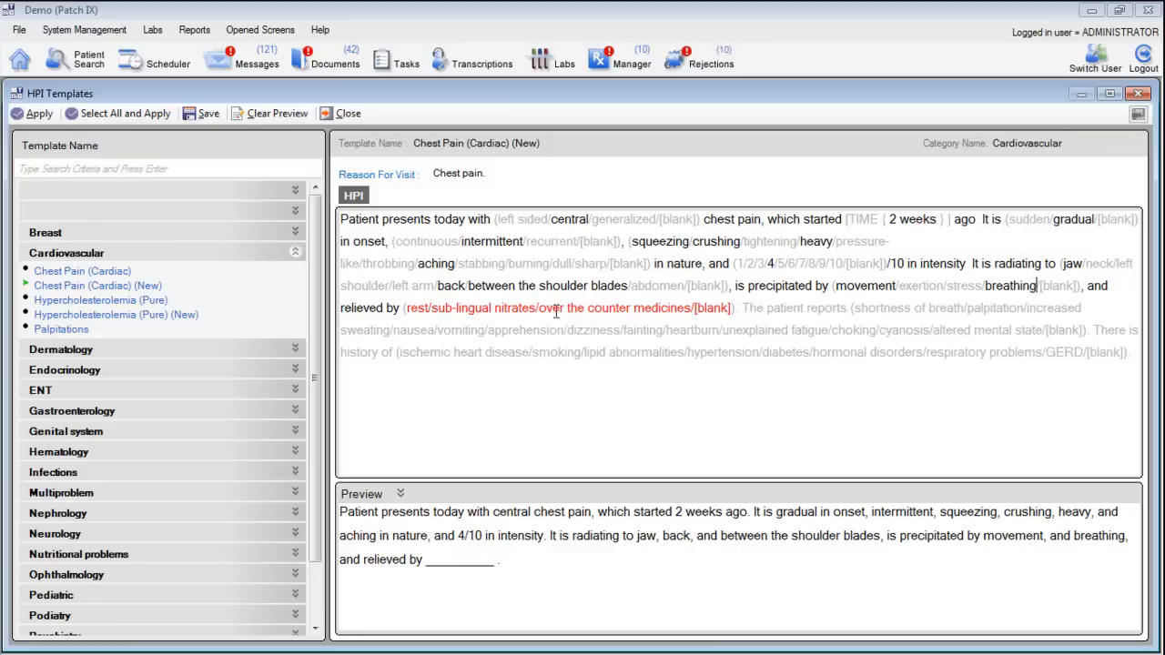
left_click(412, 308)
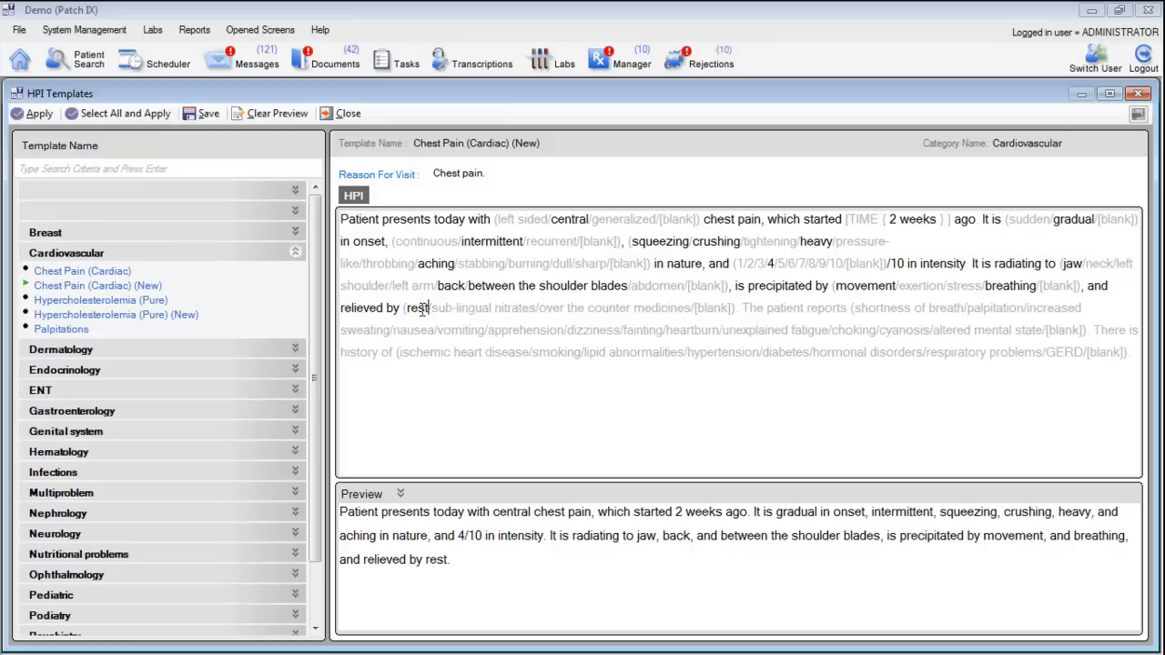
left_click(610, 308)
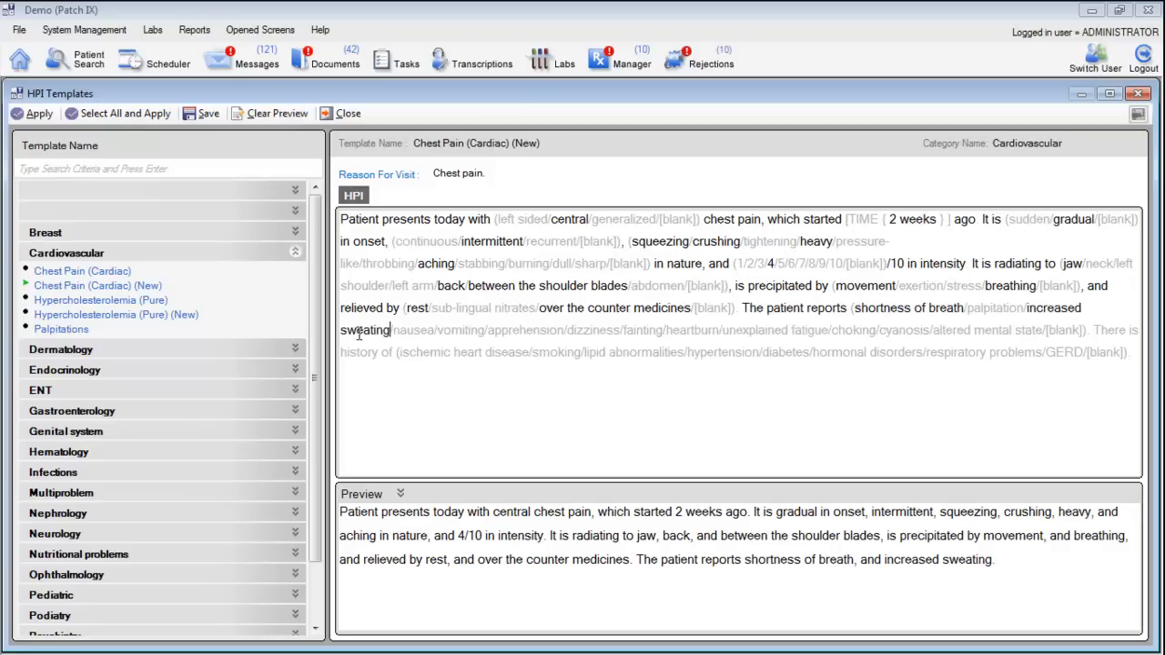
Add dizziness as a symptom and smoking and diabetes to the patient's history
left_click(590, 329)
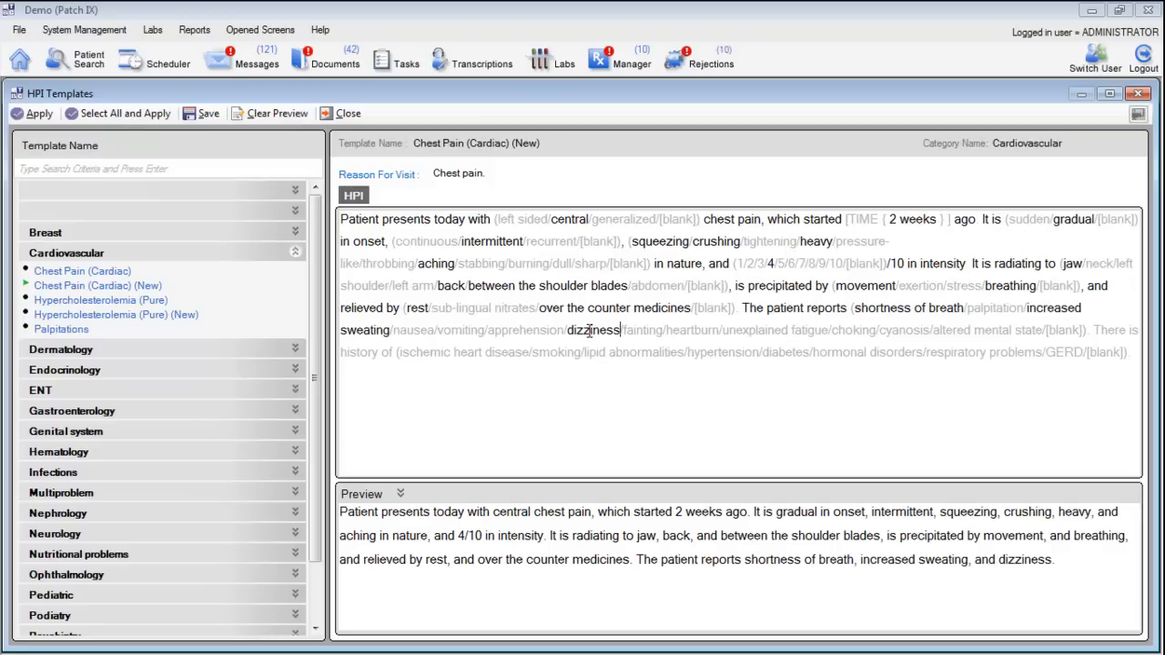
mouse_move(357, 353)
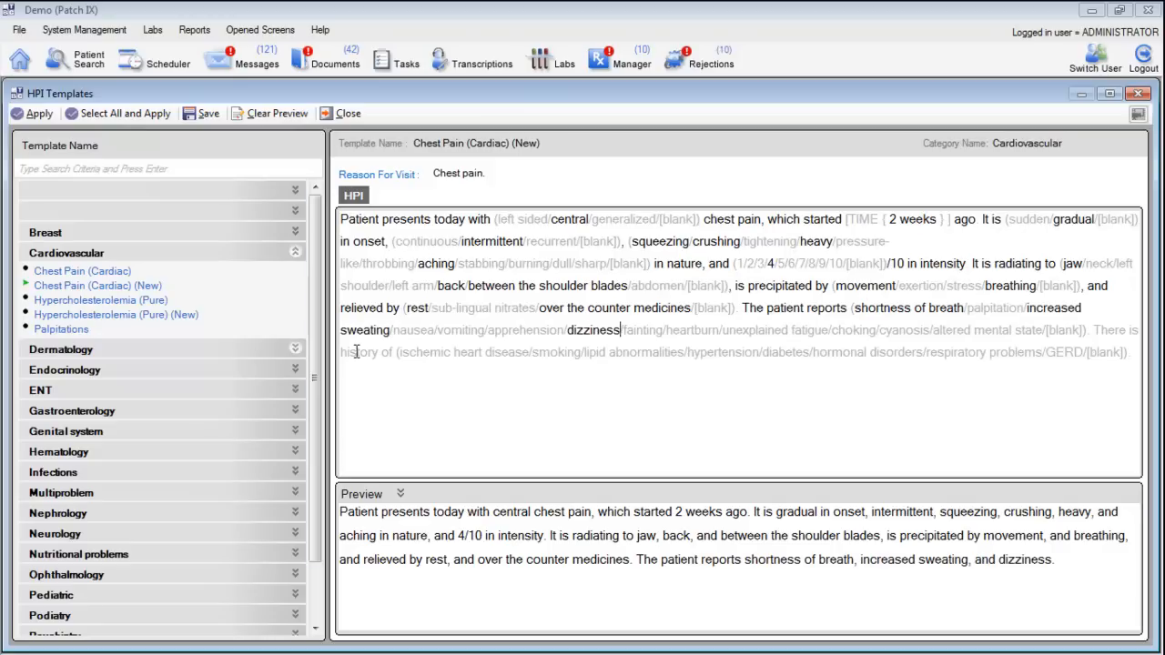
left_click(554, 353)
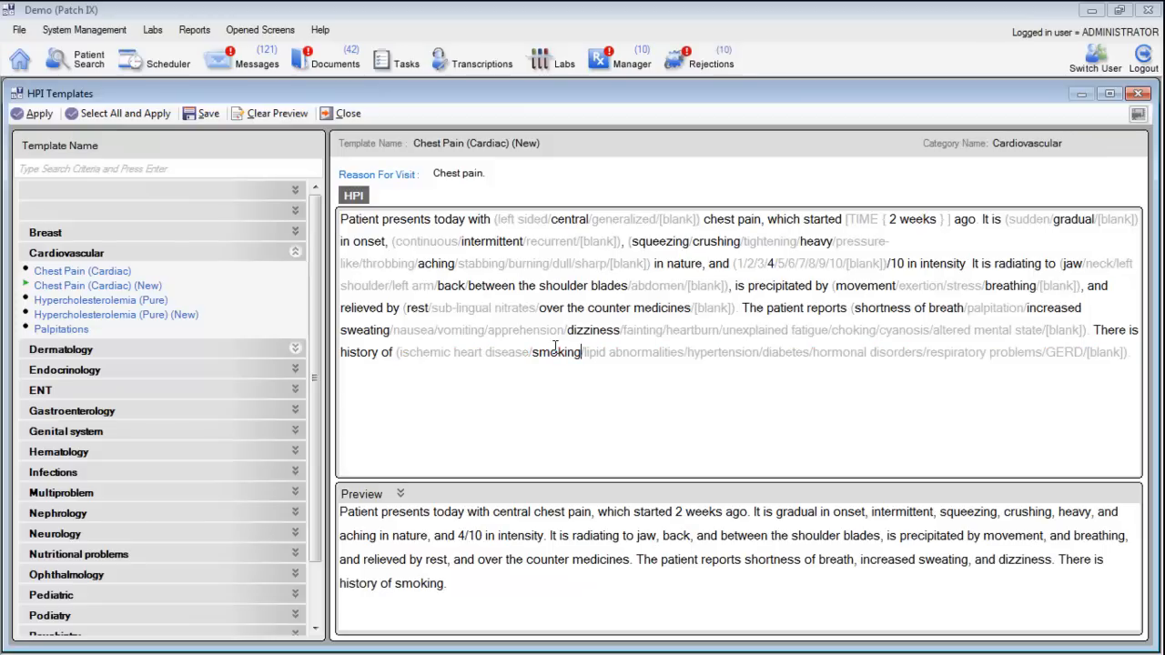
left_click(784, 353)
type("The pain returns every")
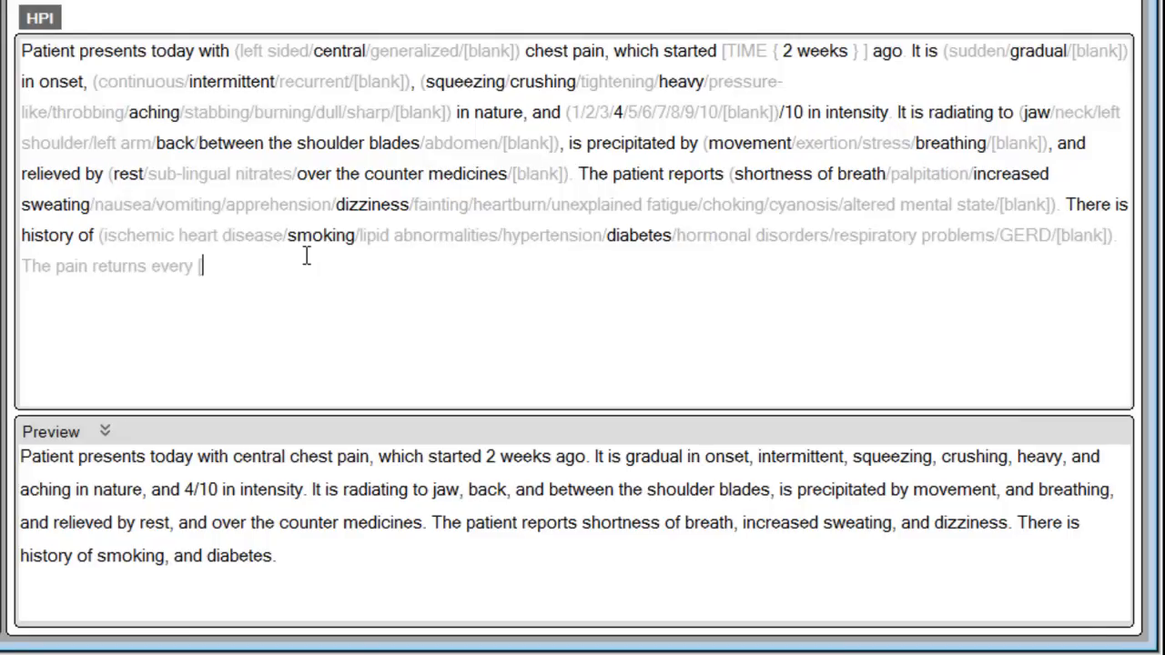
Insert a [time] field and set it to 2 hours so the HPI ends 'The pain returns every 2 hours.'
type("[time].")
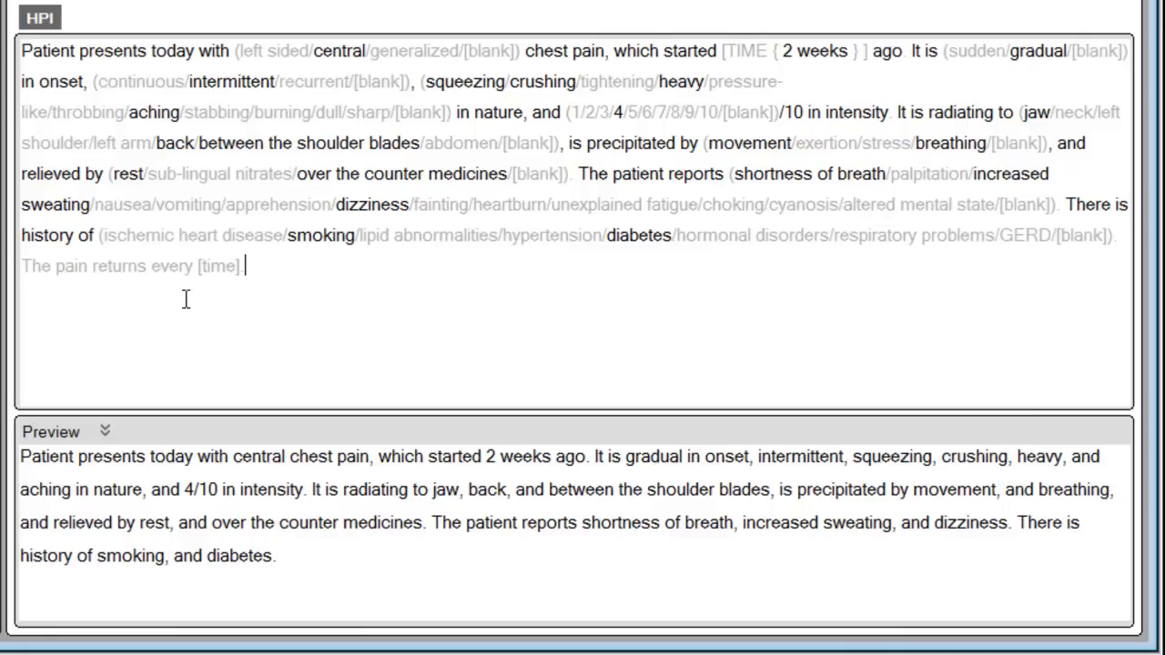
left_click(241, 266)
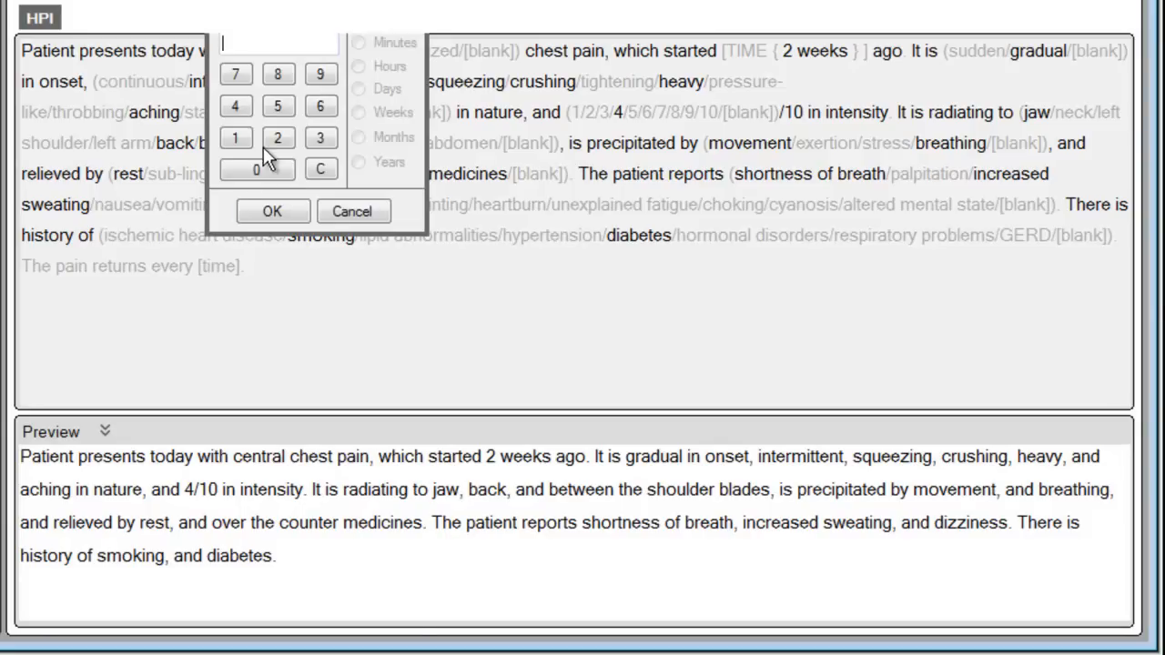
left_click(357, 66)
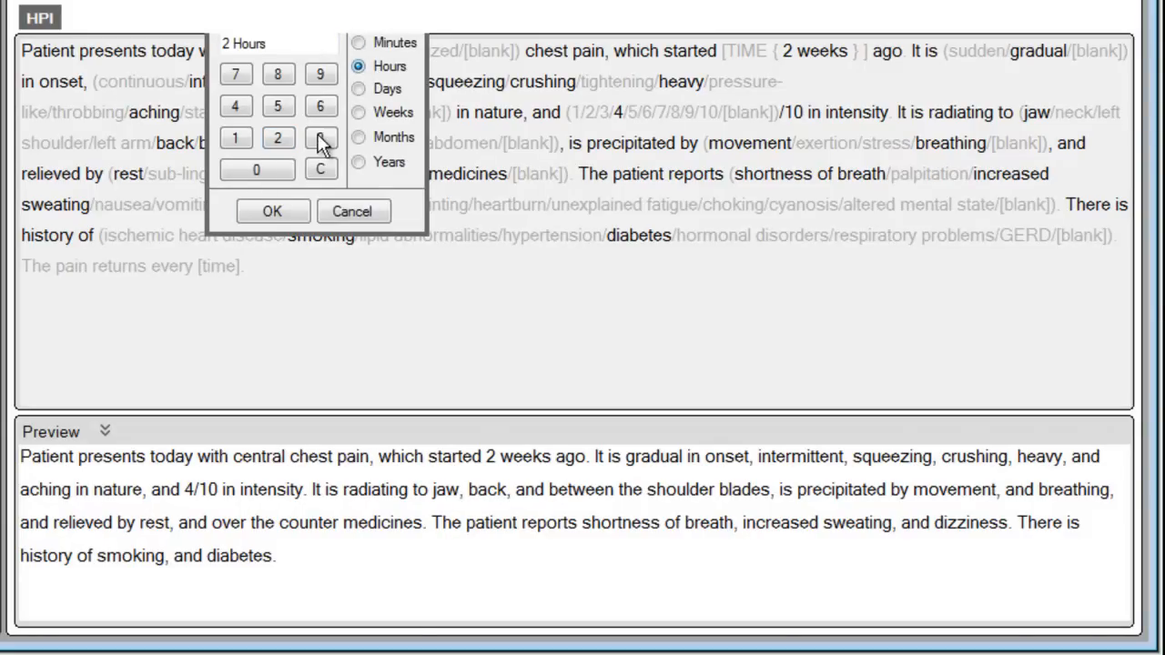
left_click(271, 211)
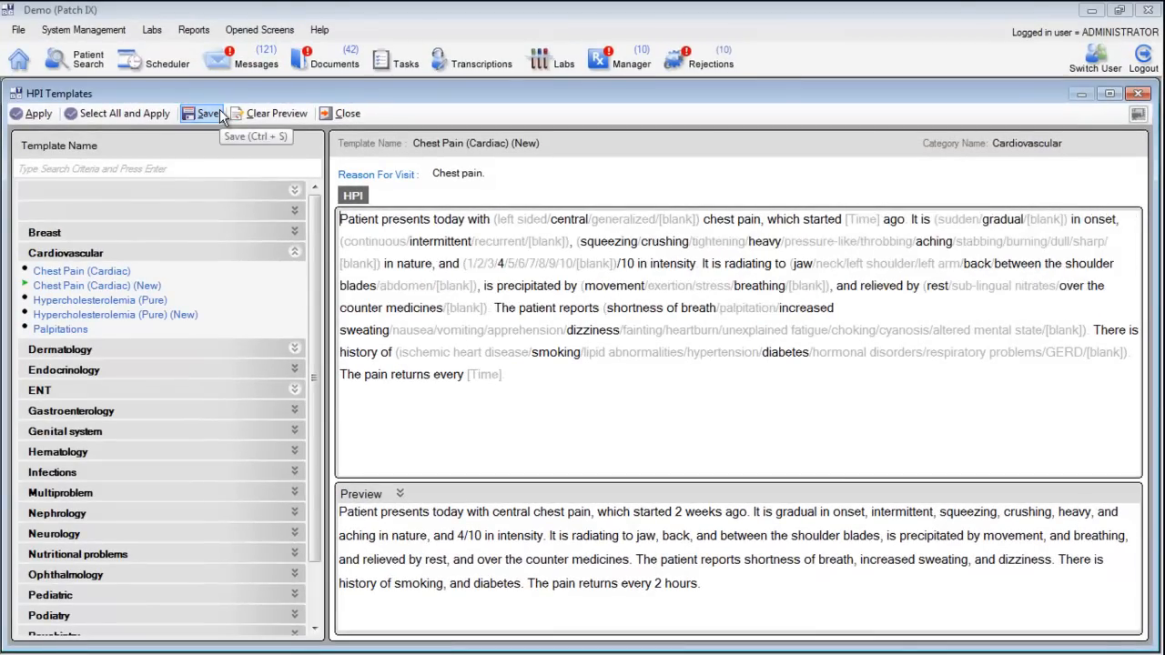
mouse_move(38, 112)
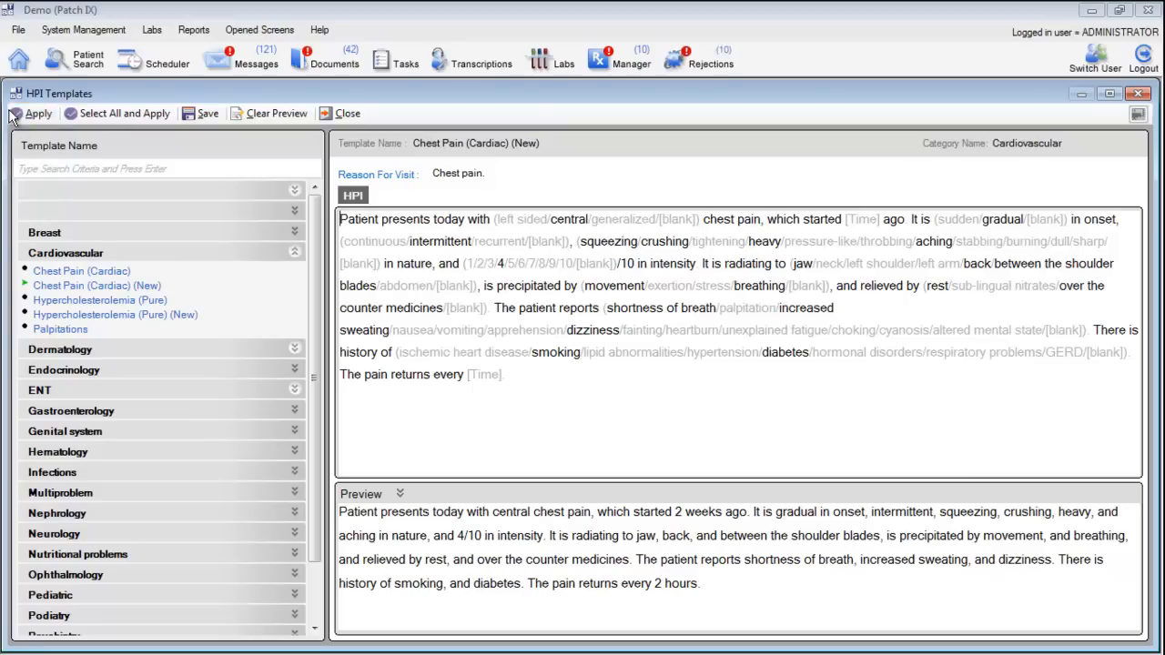
scroll("down", 3)
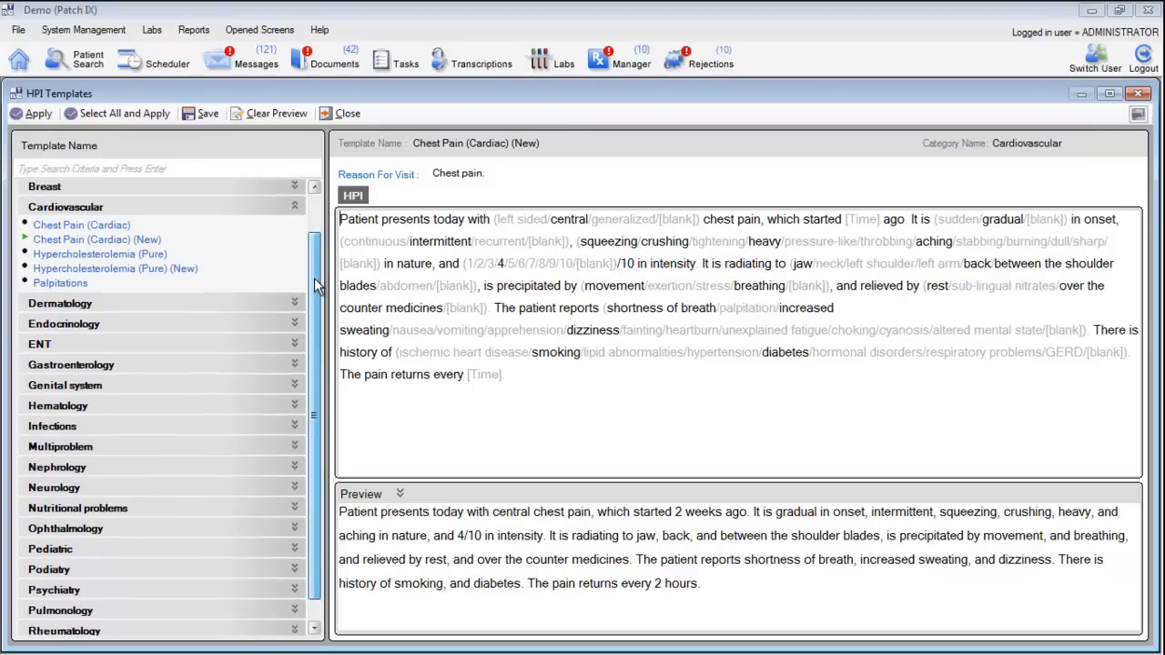
scroll("down", 3)
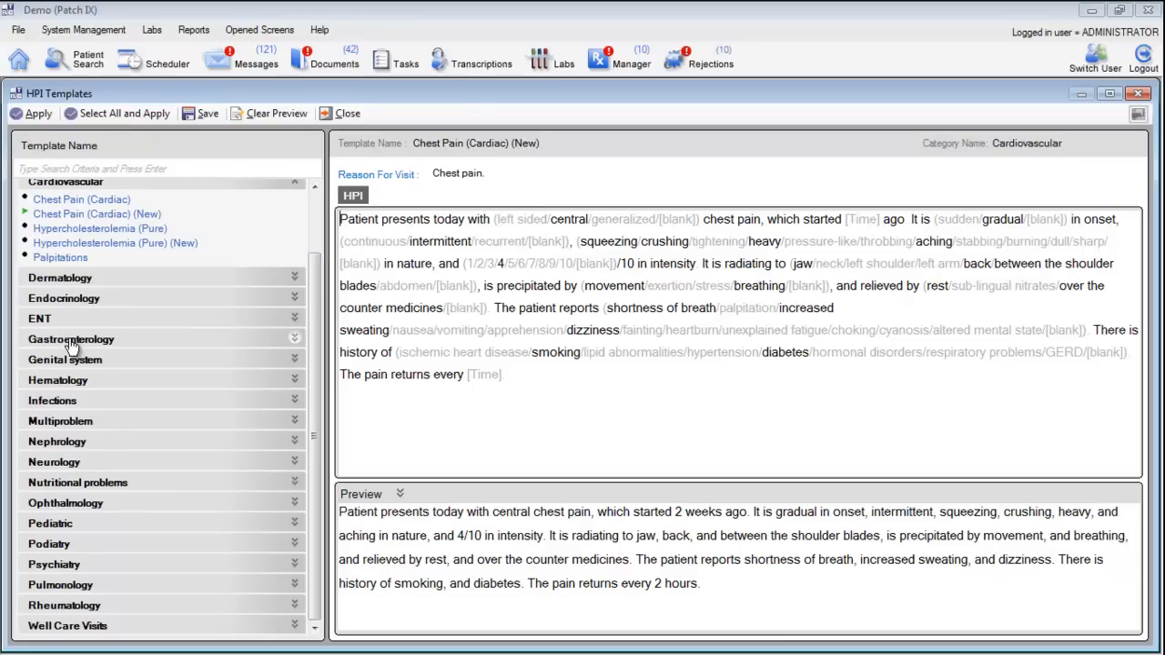
left_click(70, 338)
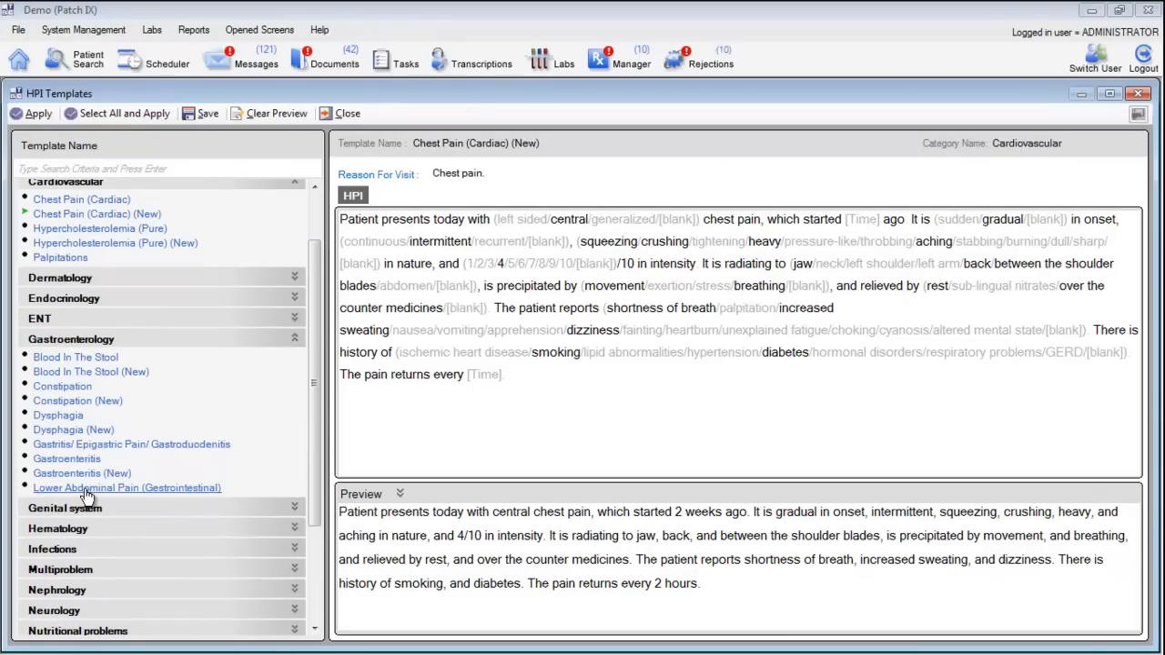
left_click(127, 488)
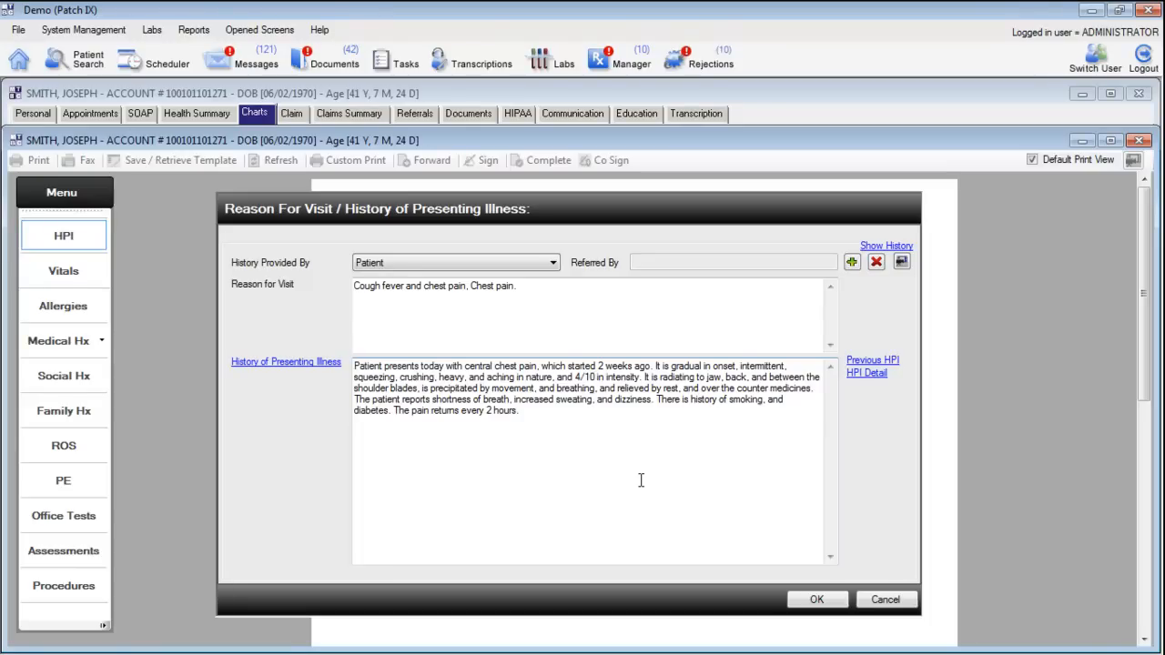
Confirm the Reason For Visit / HPI dialog so the chart report shows the chest pain narrative
left_click(517, 411)
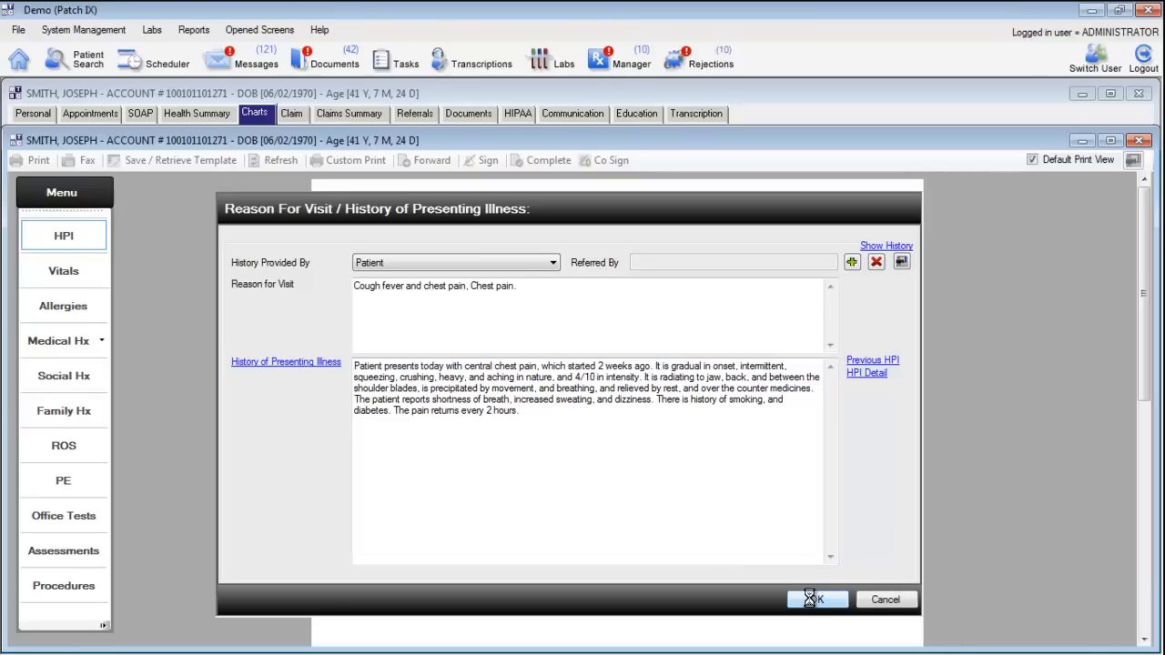
left_click(815, 599)
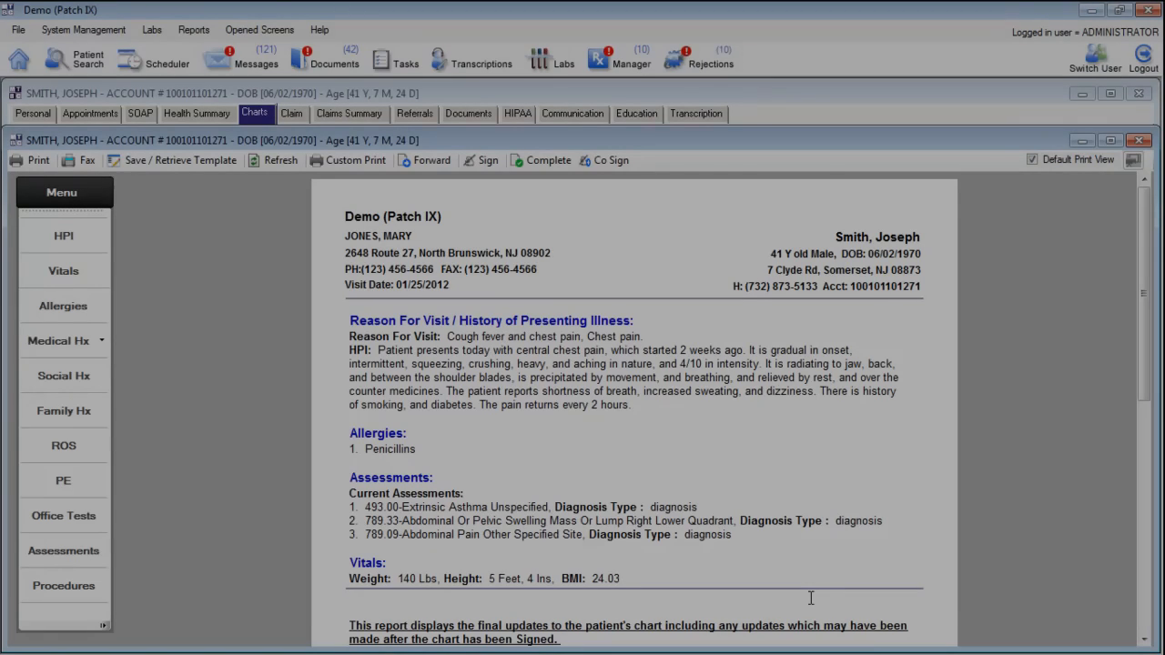